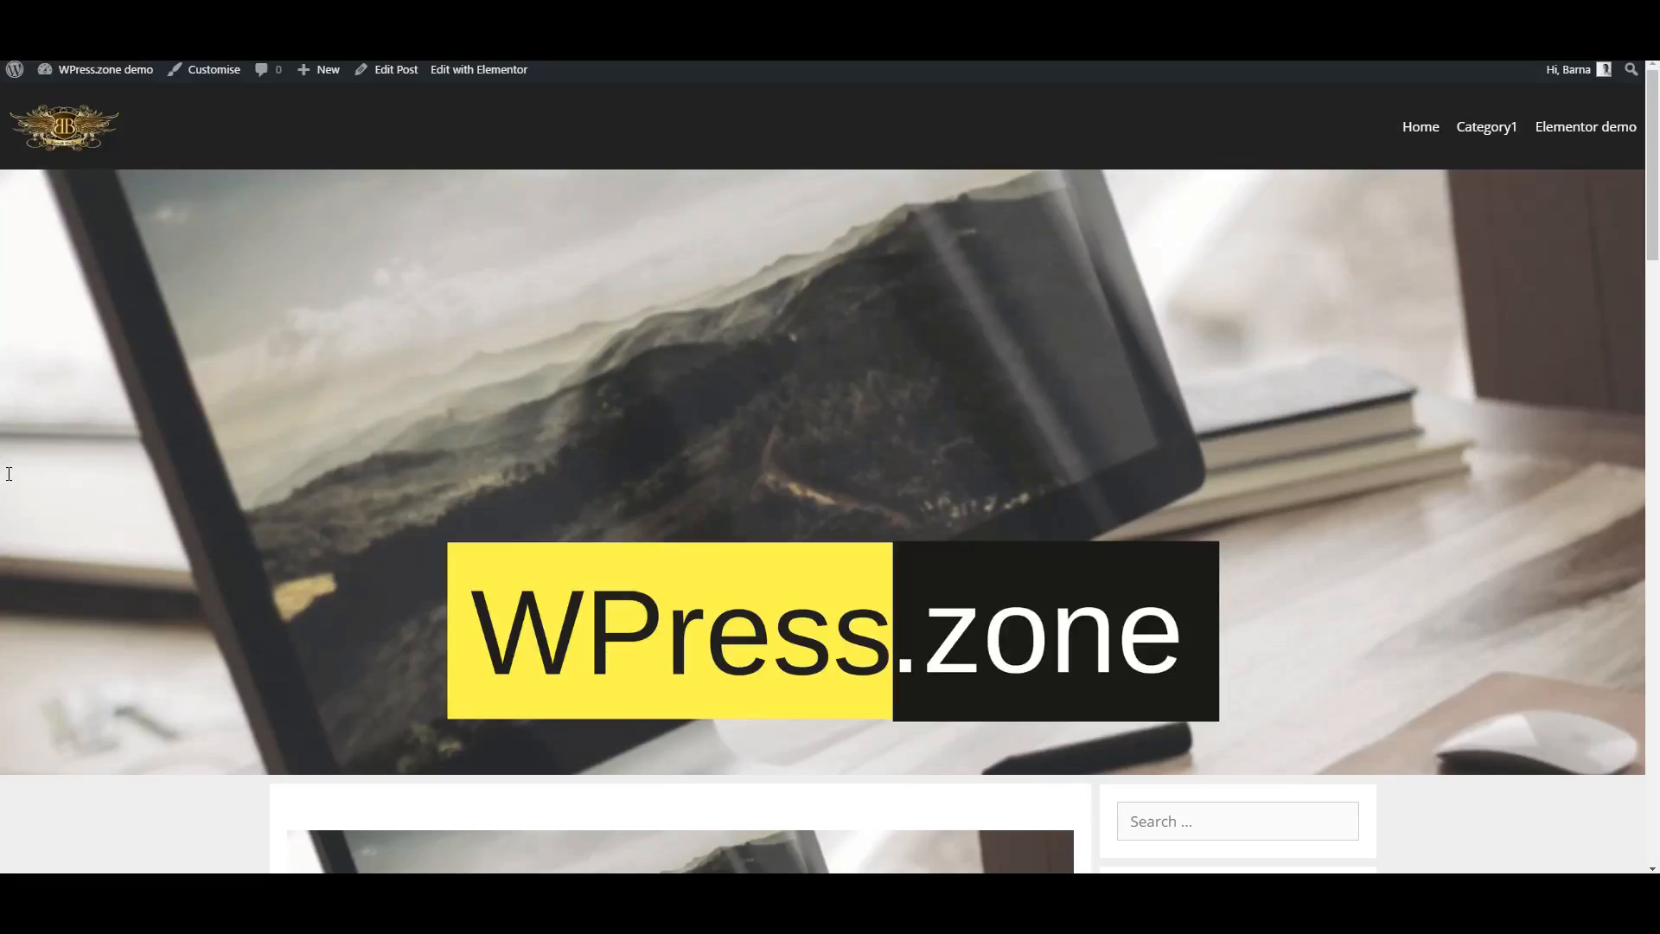
mouse_move(9, 273)
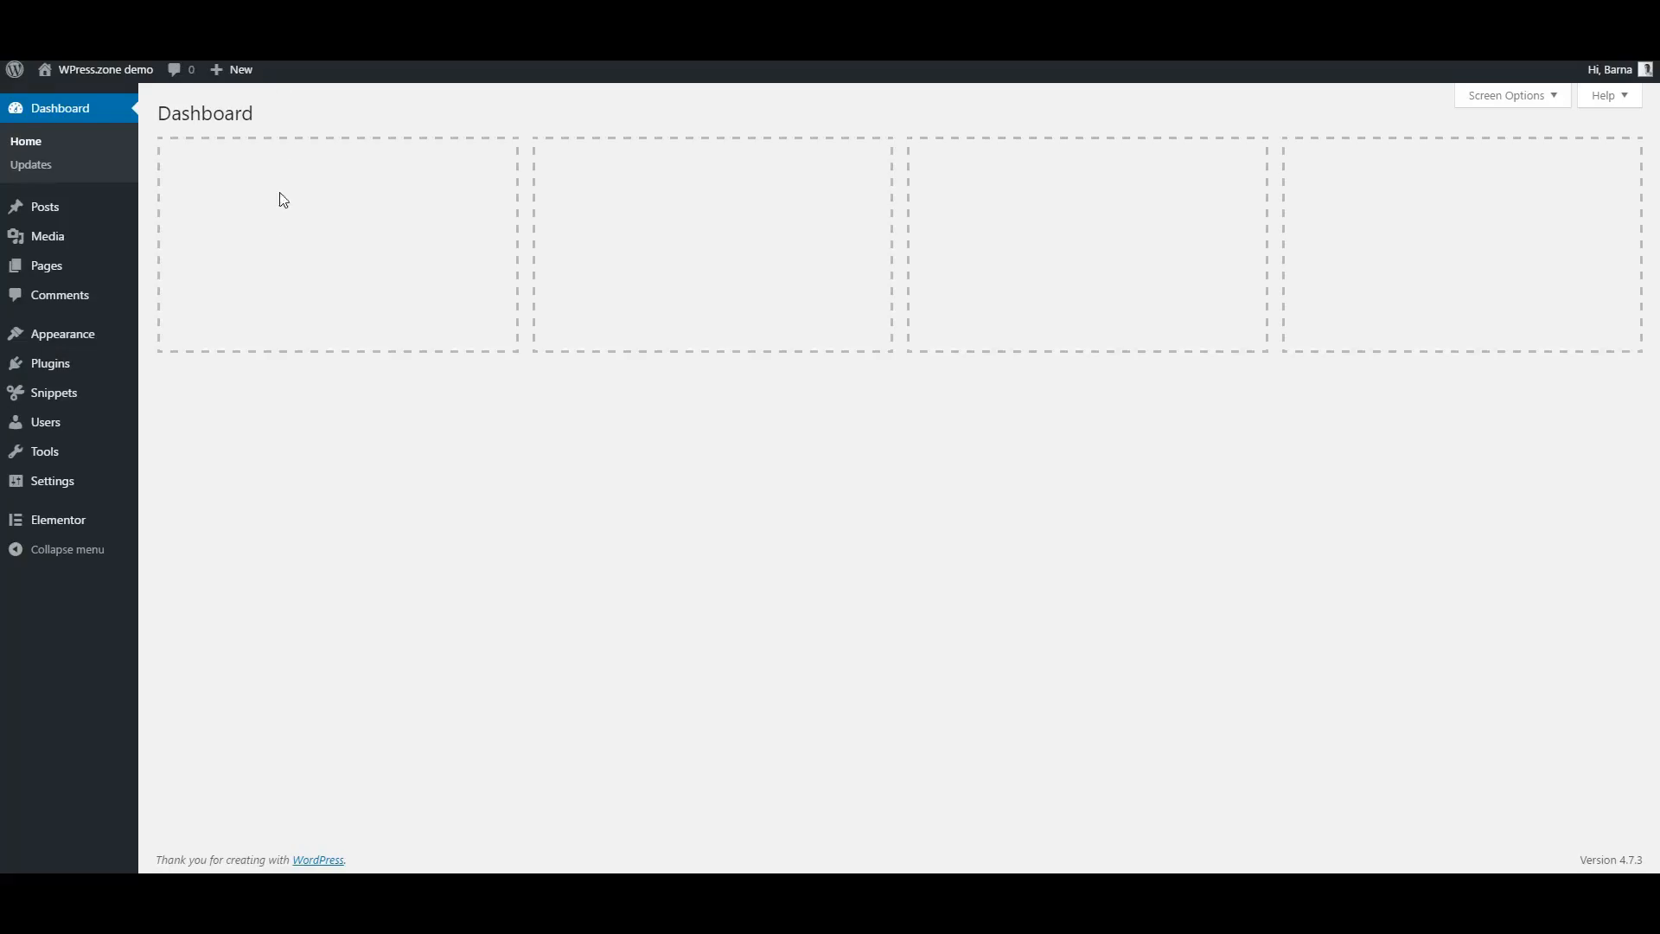
mouse_move(50, 363)
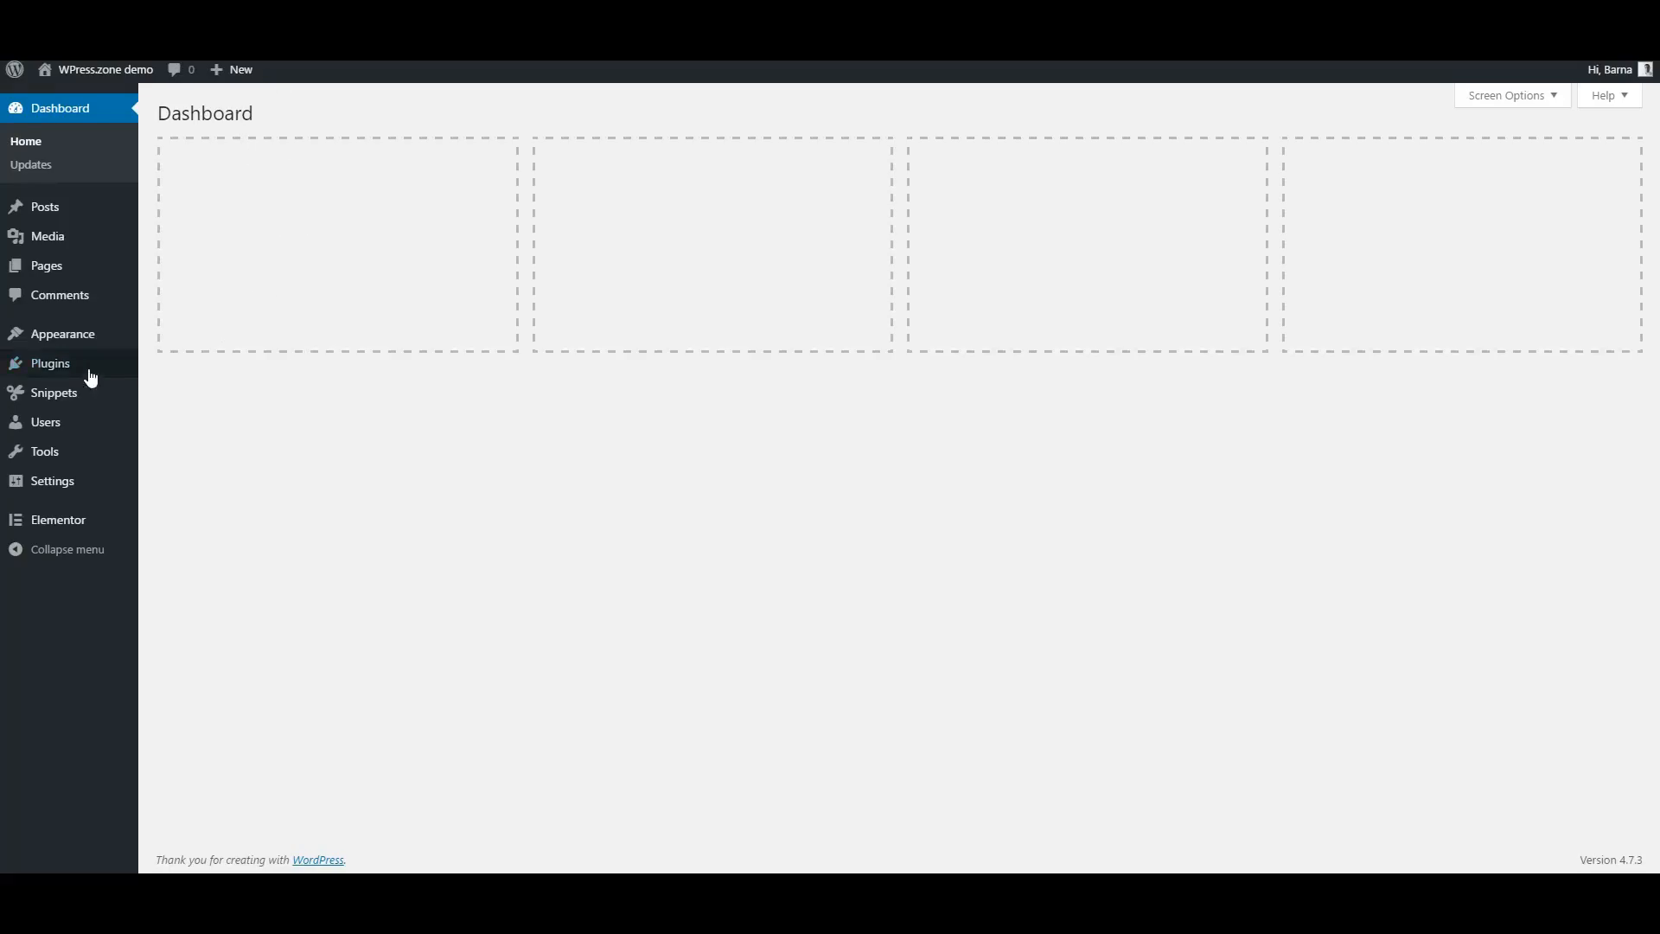
Step: Go to Plugins > Add New from the Dashboard
left_click(173, 390)
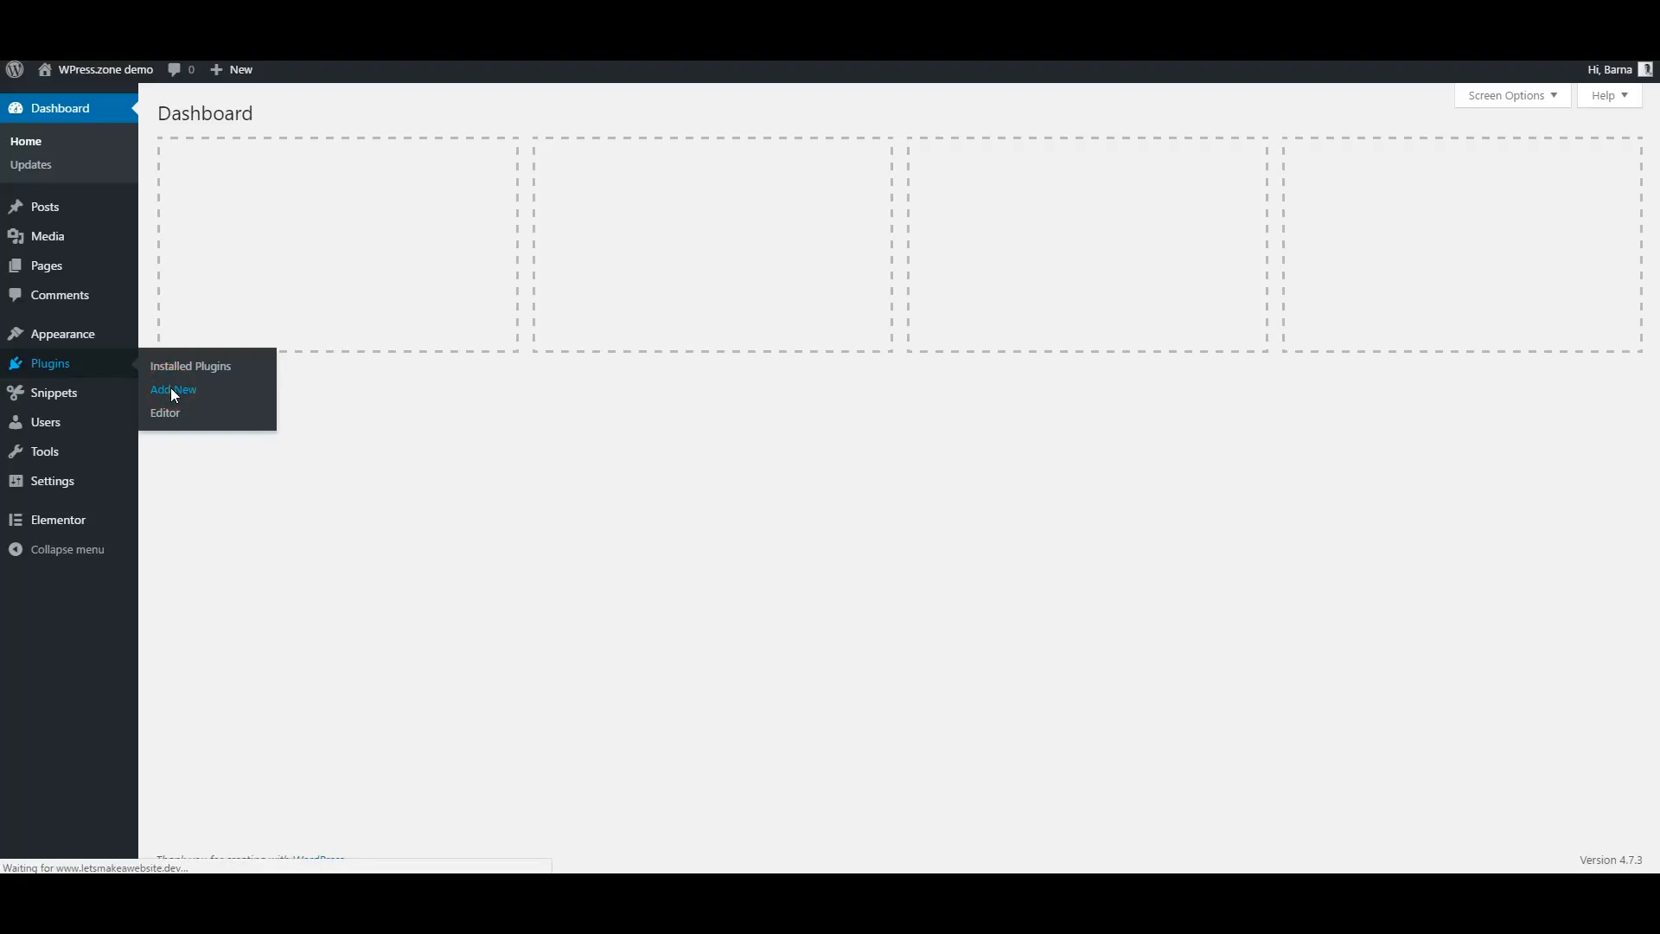
left_click(171, 390)
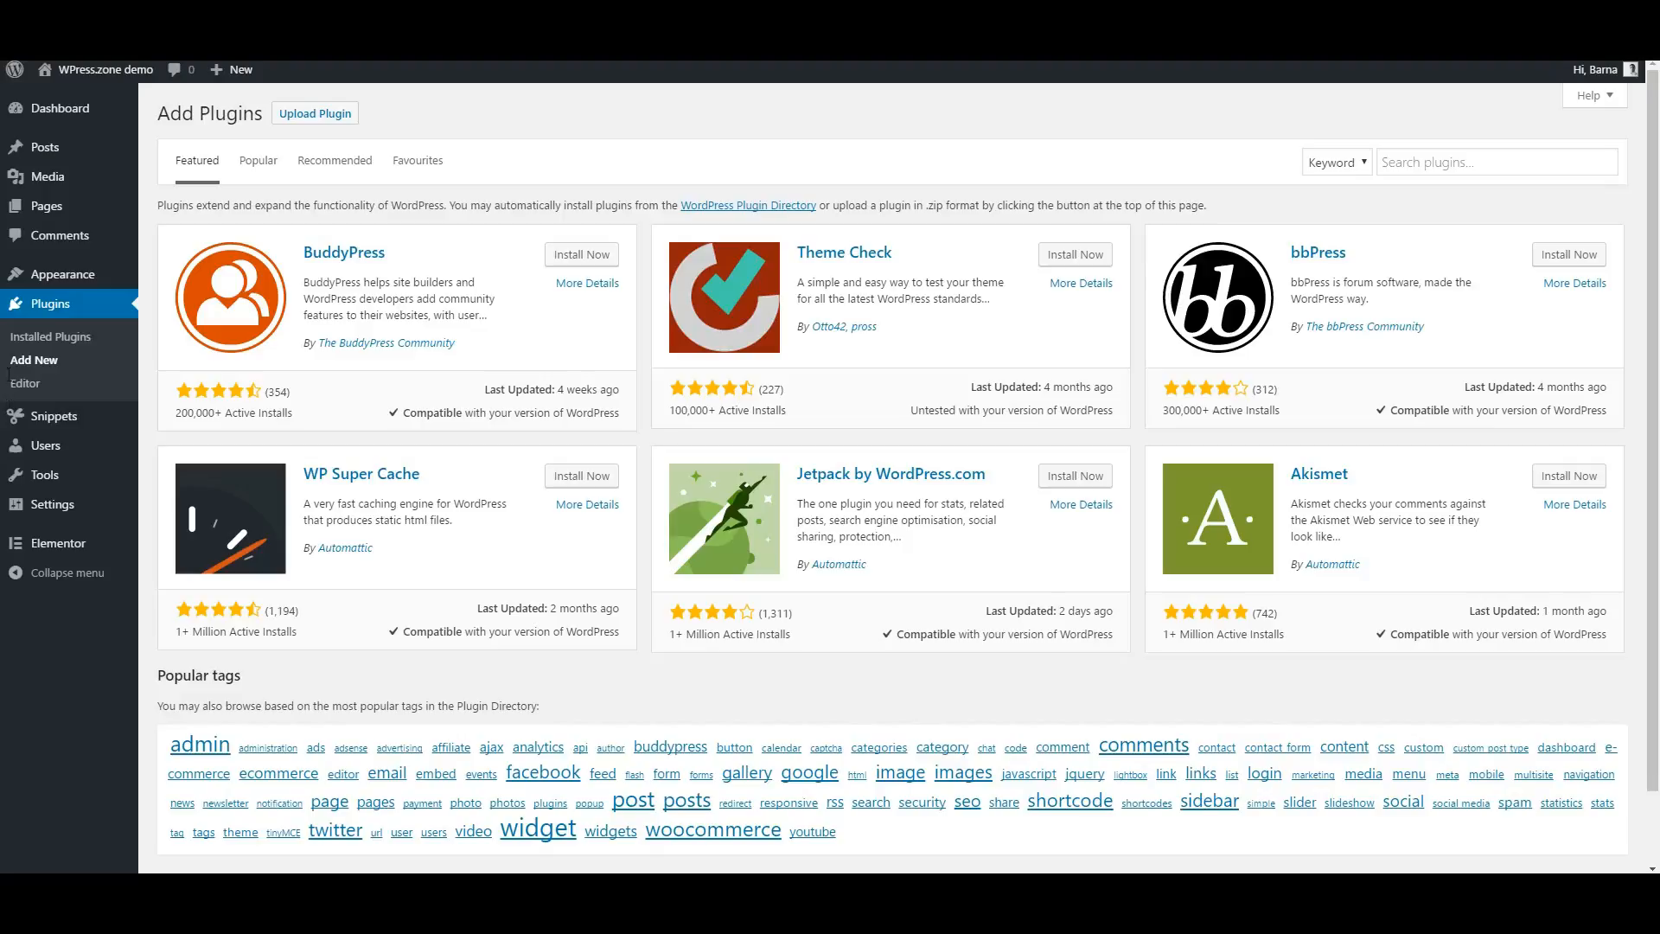
Step: Search plugins for 'Elementor', then install and activate AnyWhere Elementor
type("Elementor")
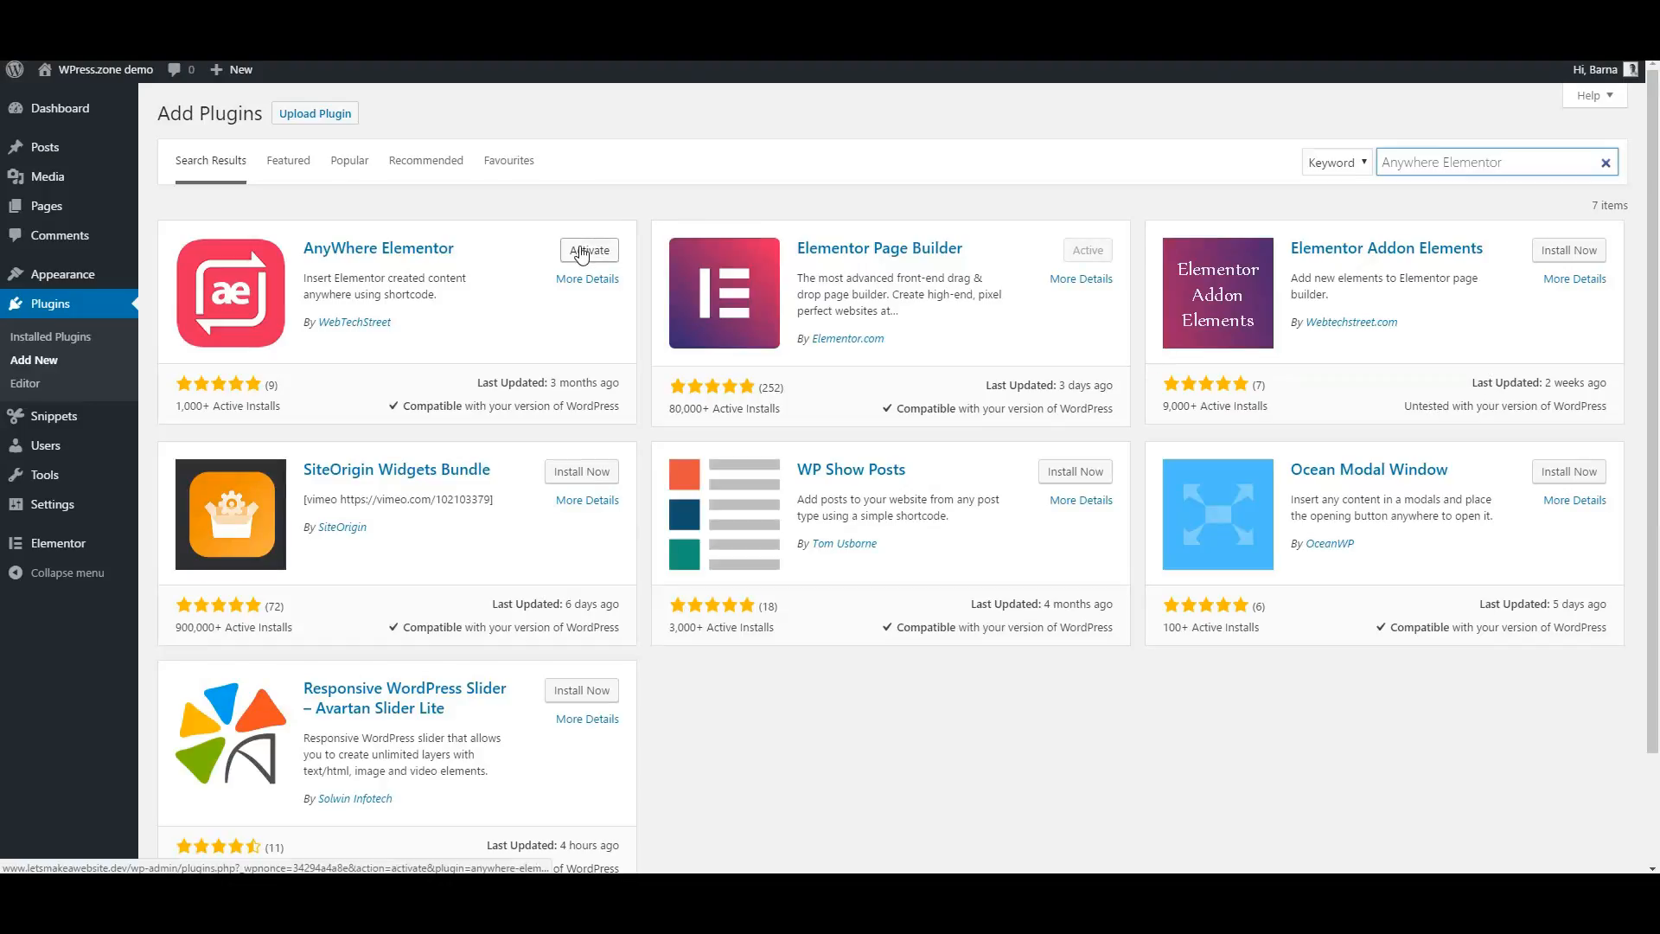
left_click(589, 249)
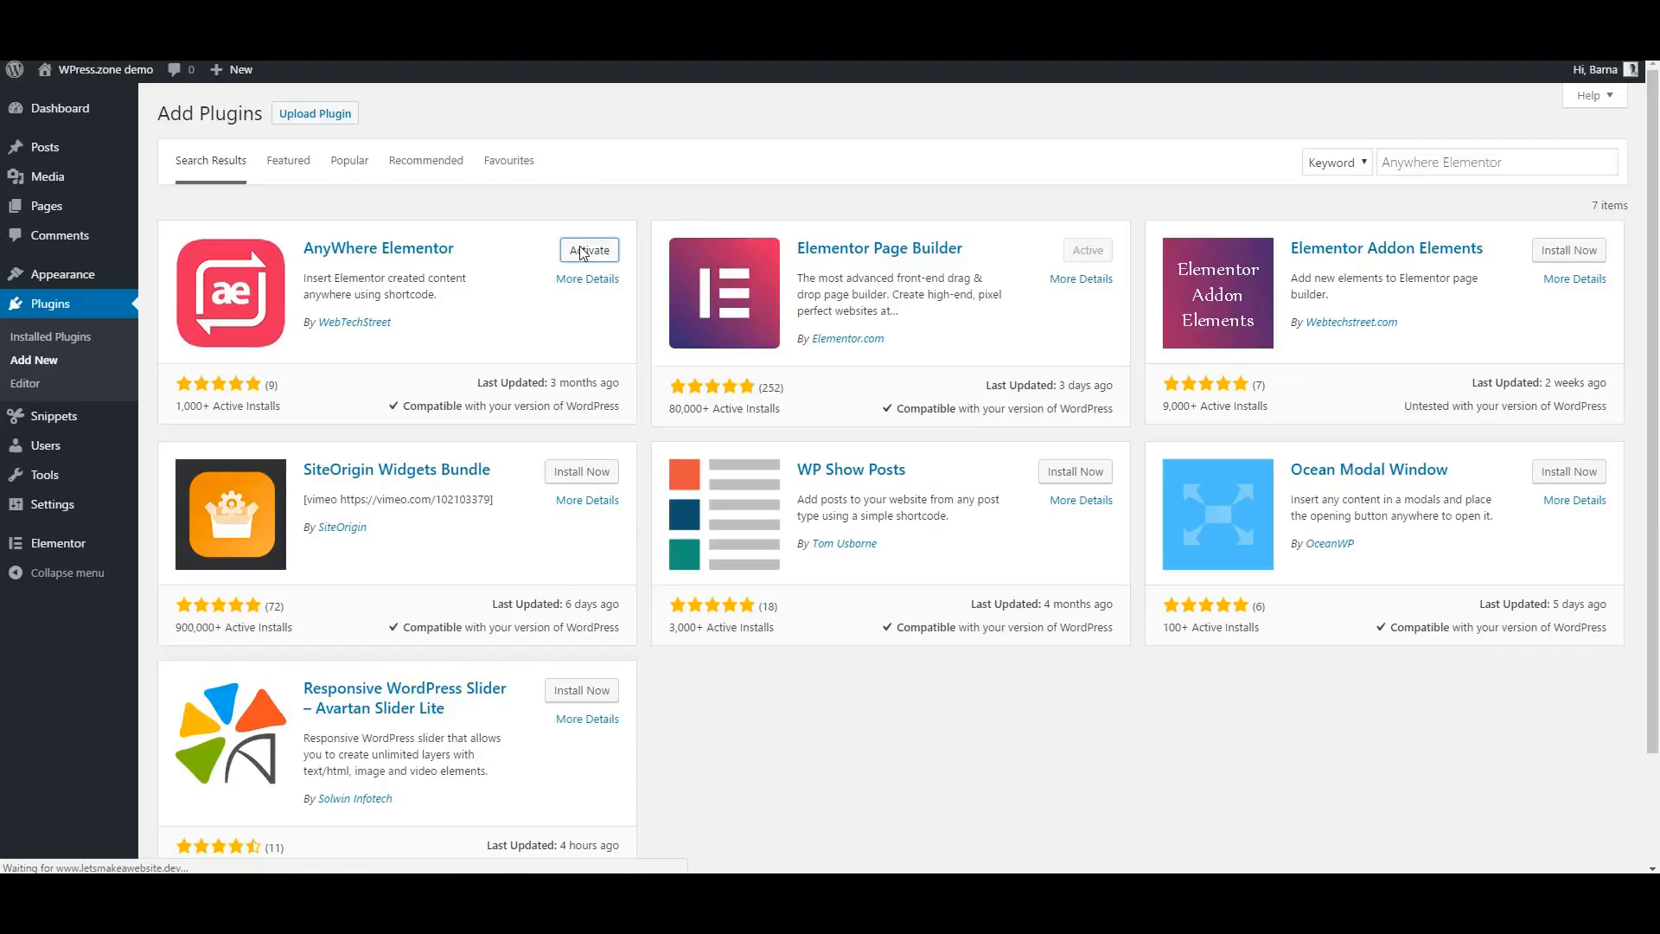
left_click(589, 250)
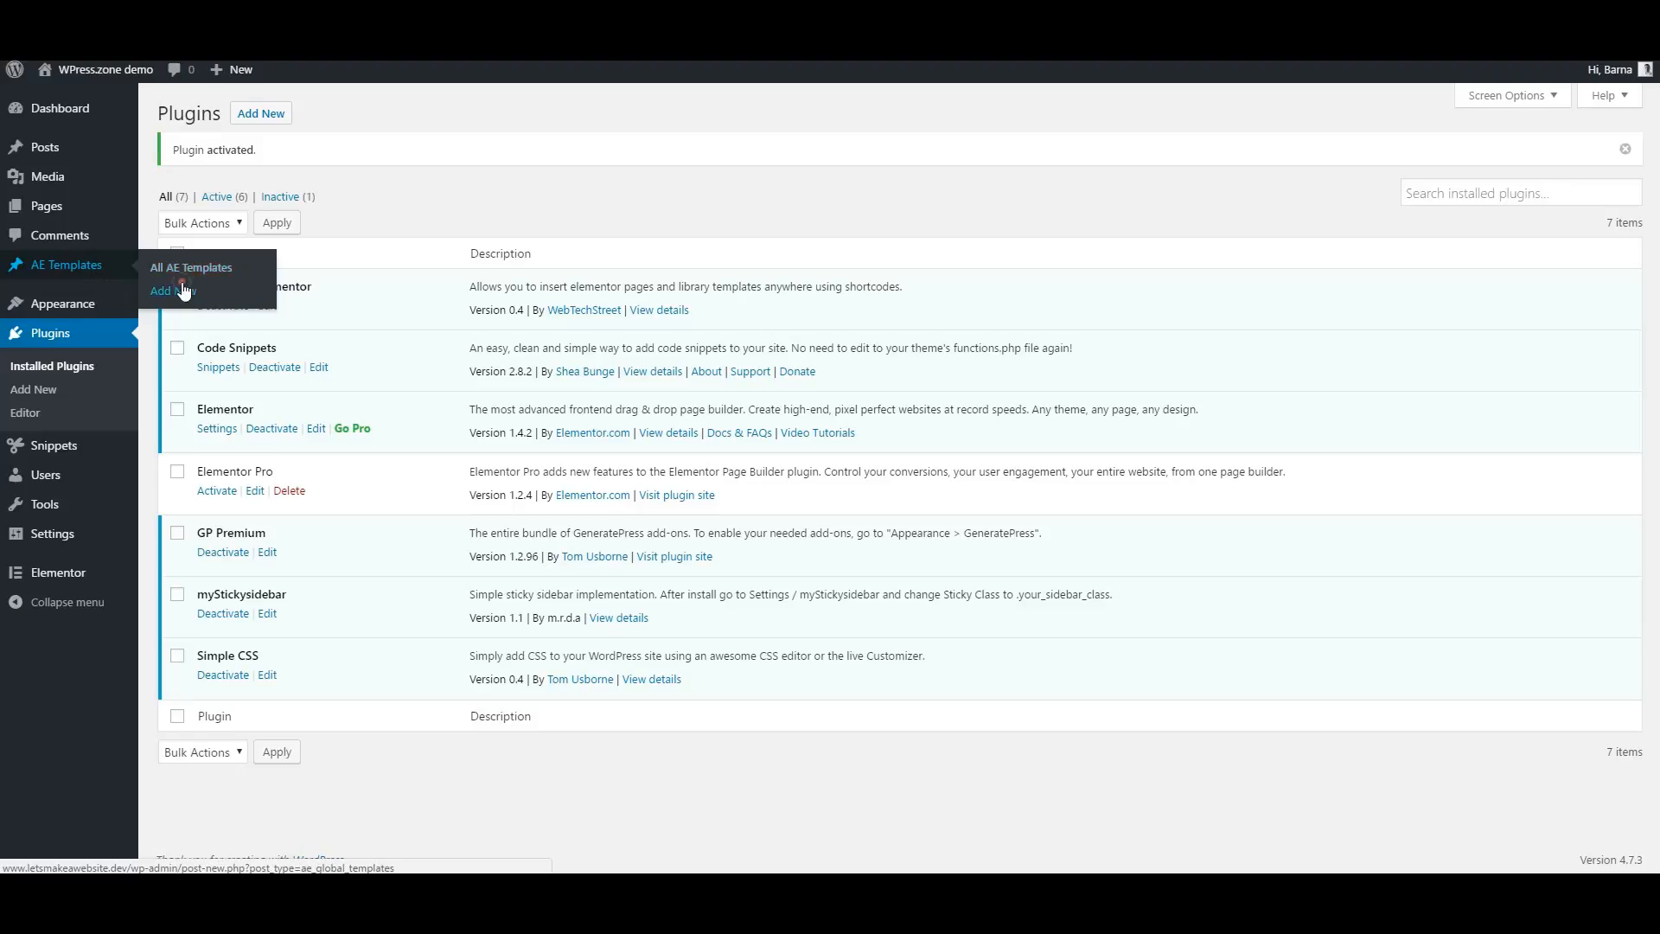
Step: Add a new AE template, title it 'sidebar widget 1', and publish it
left_click(173, 291)
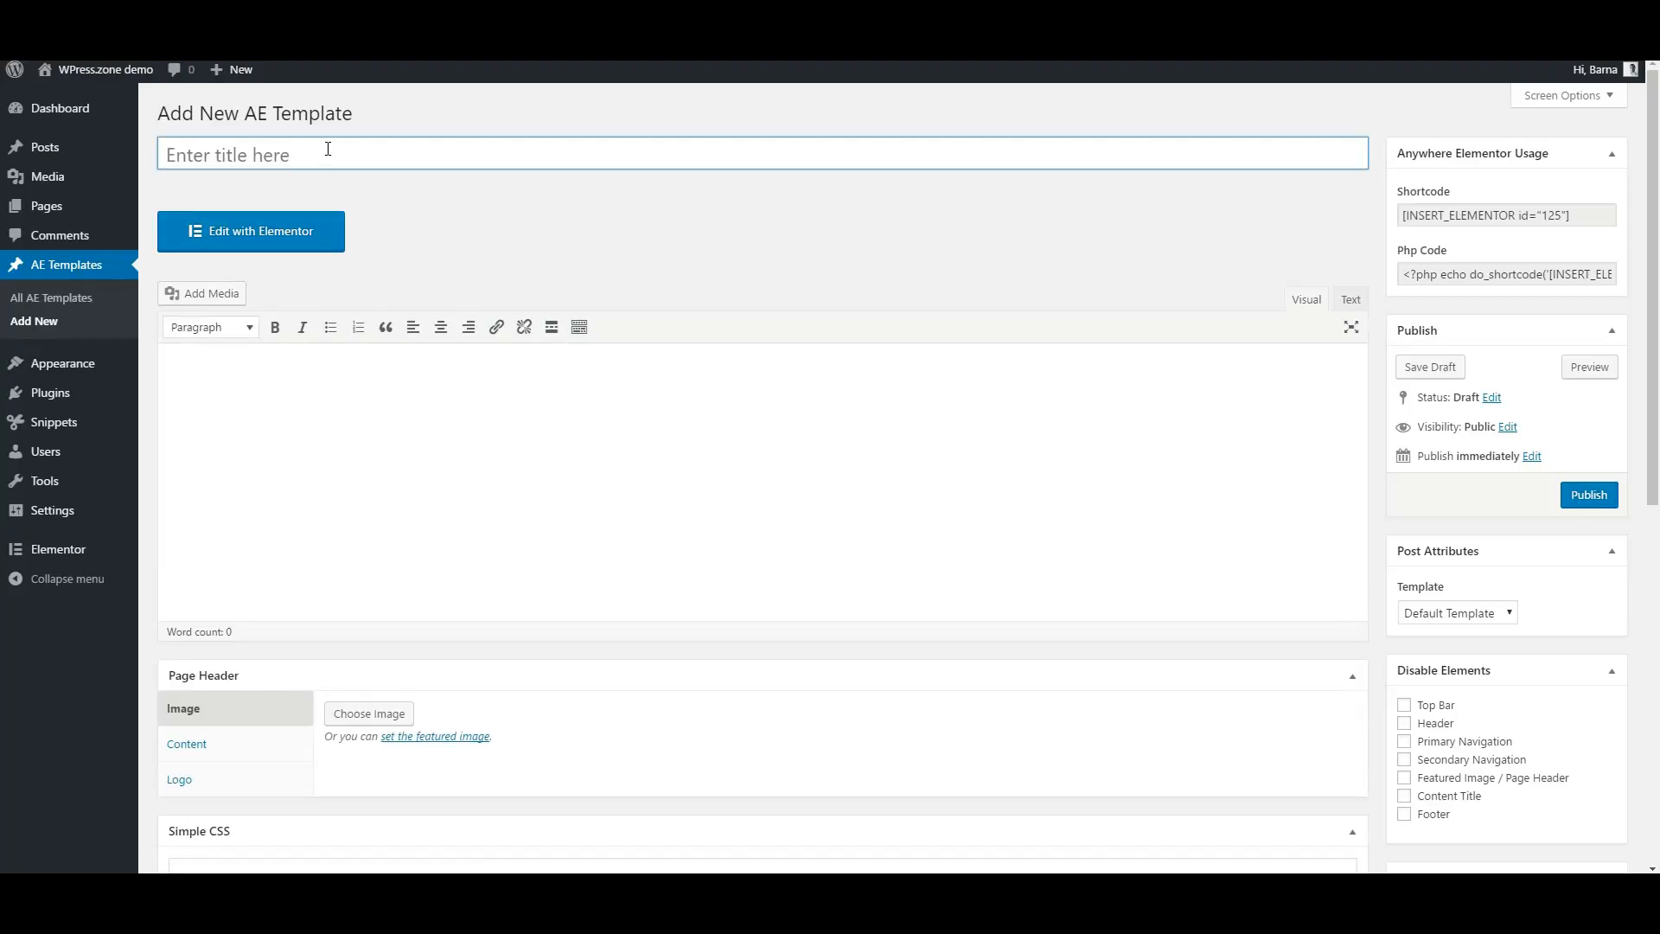
type("sidebar wi")
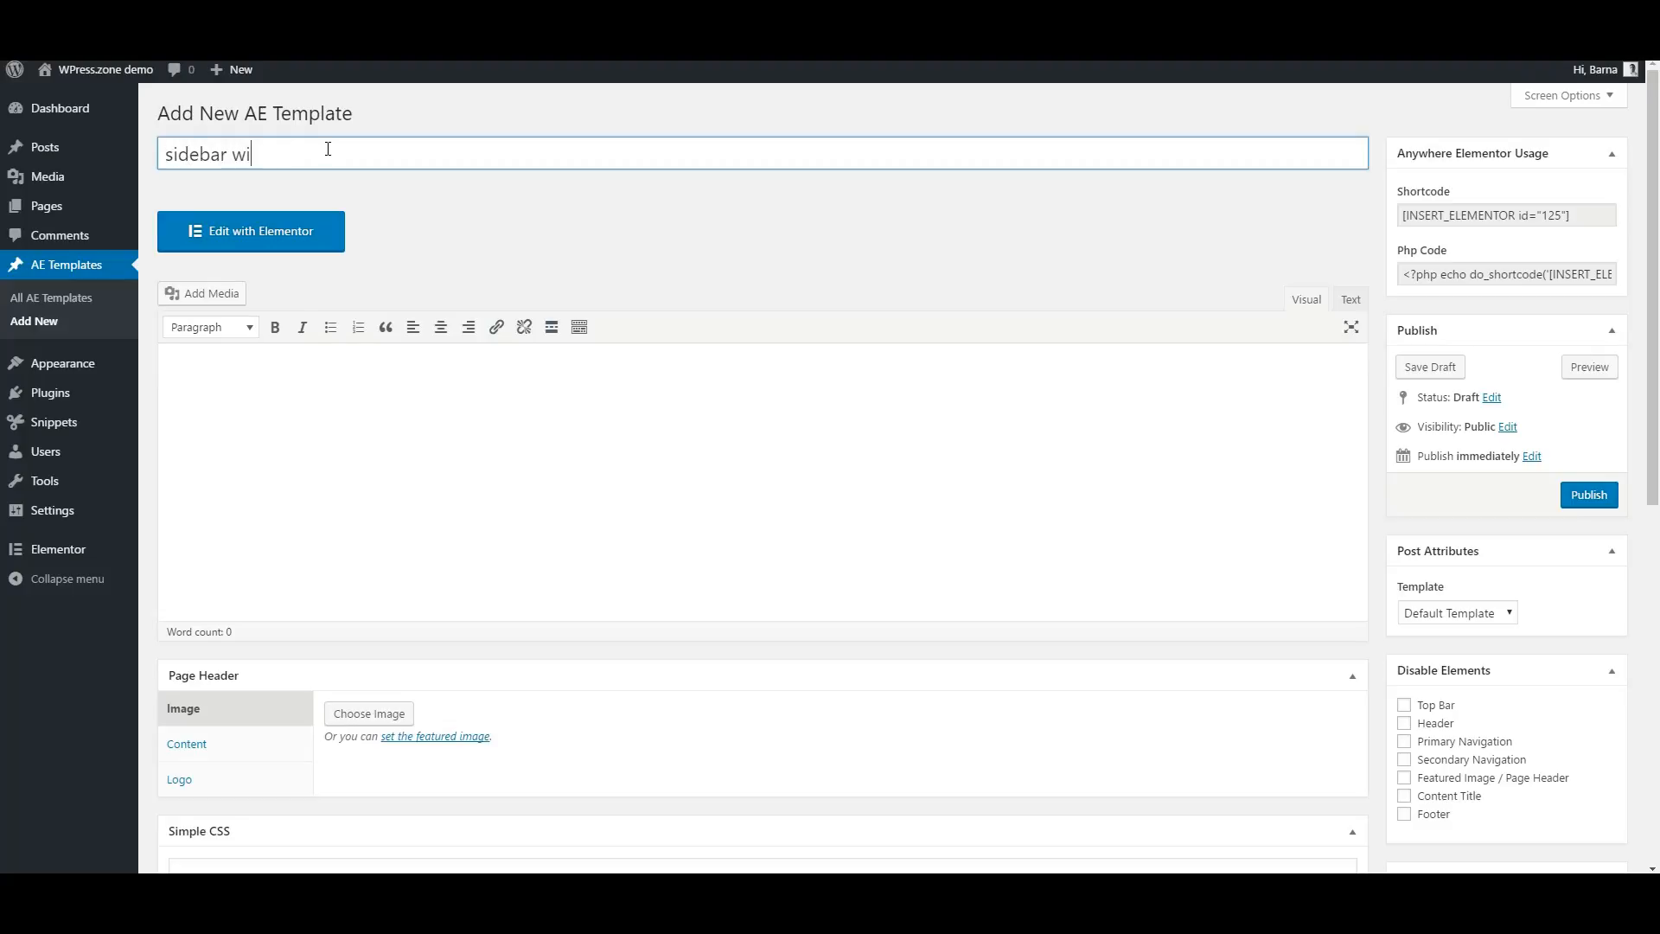
type("dget 1")
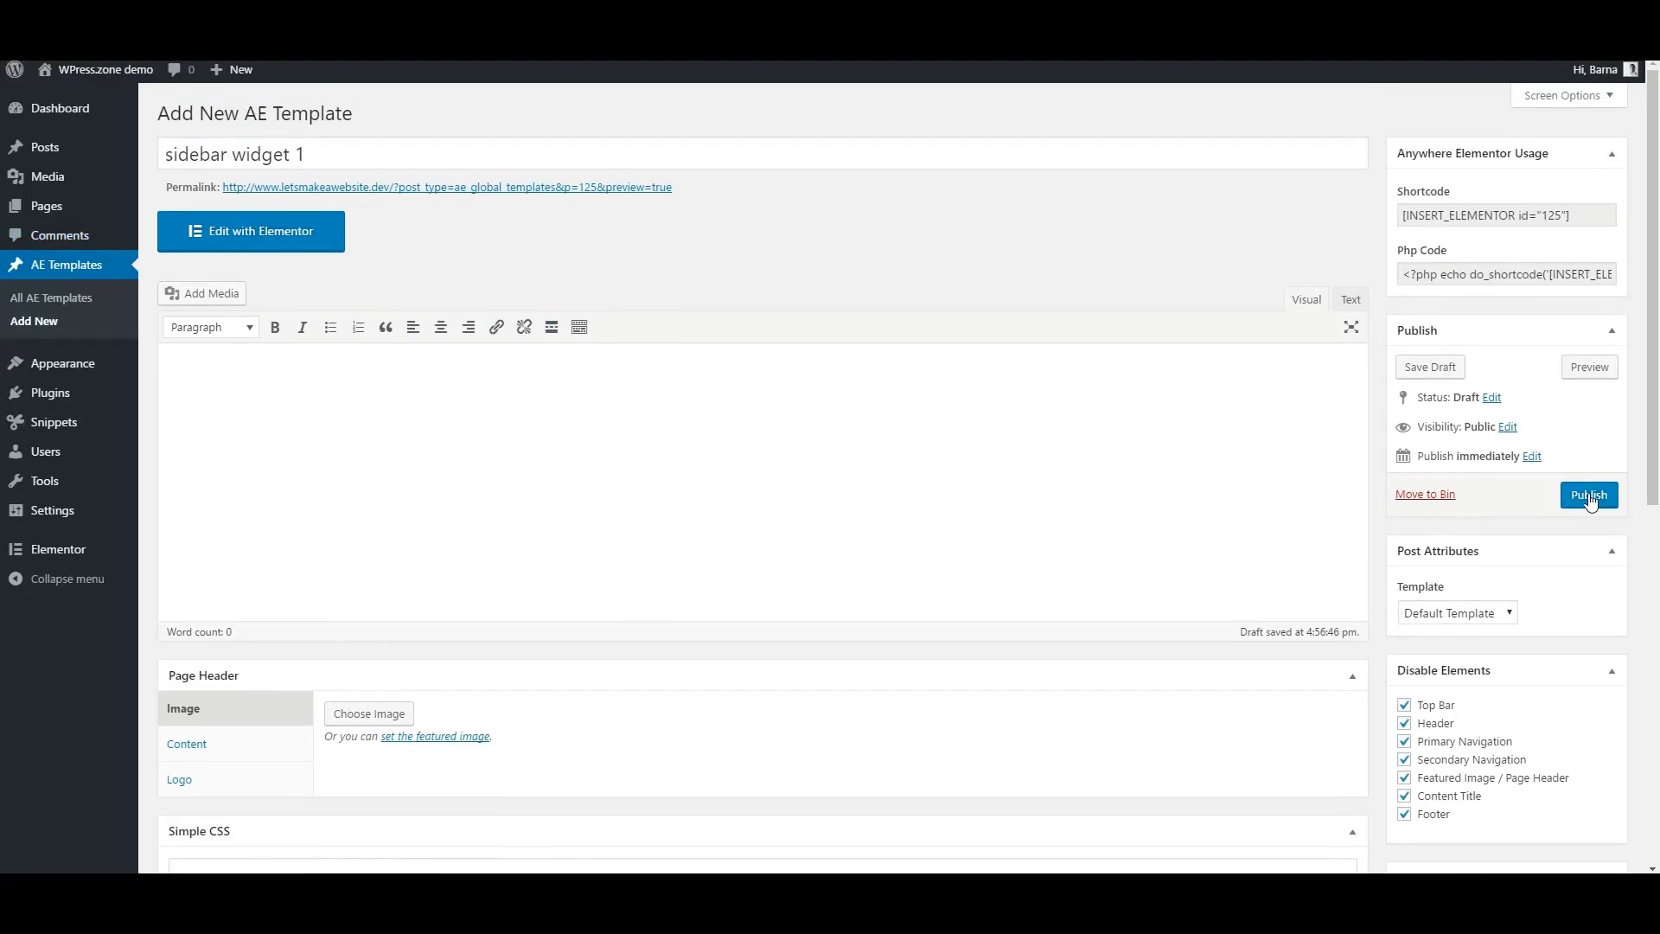
left_click(1588, 495)
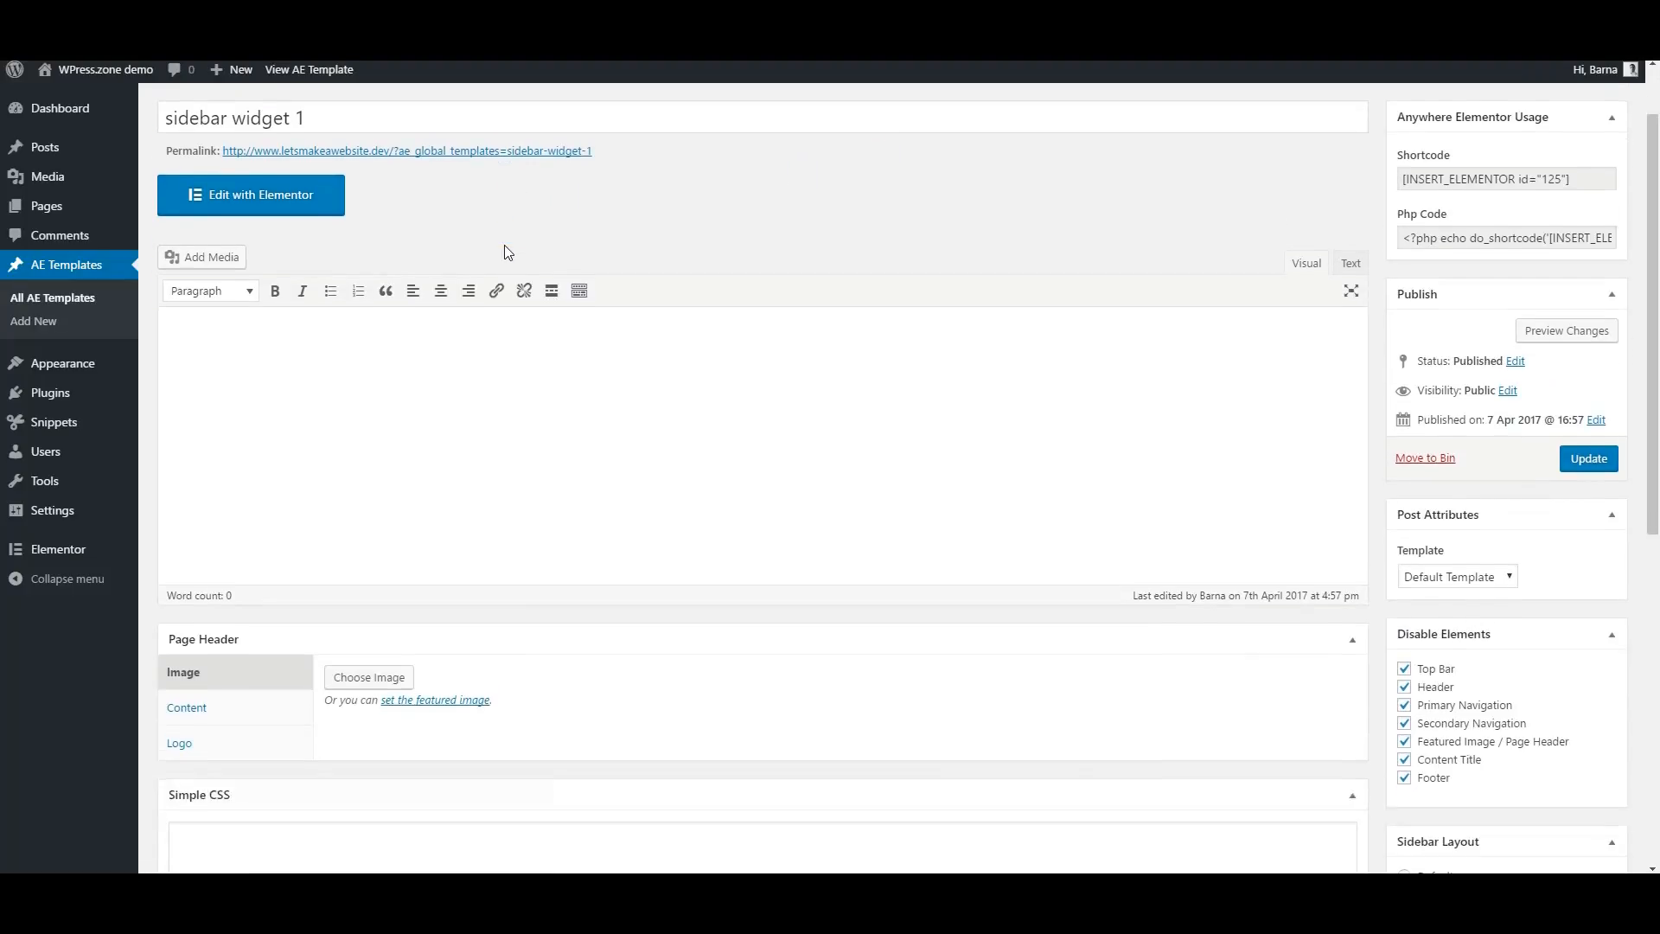
Step: Edit the template with Elementor and add a section with the Social Icons widget
left_click(250, 195)
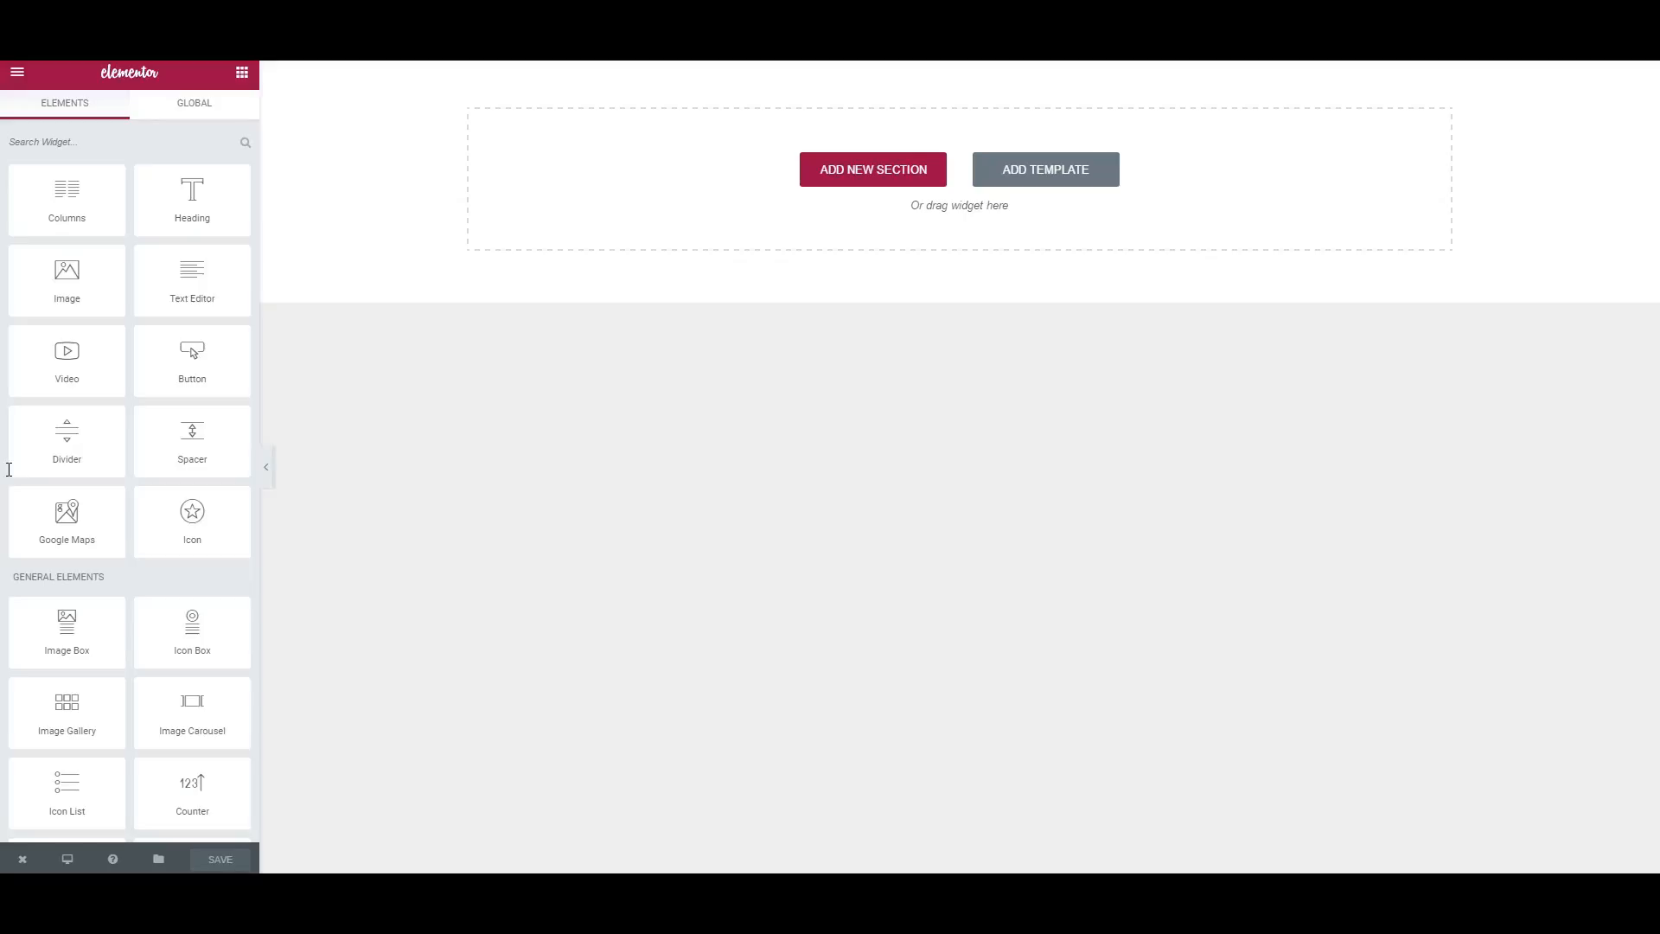
mouse_move(607, 368)
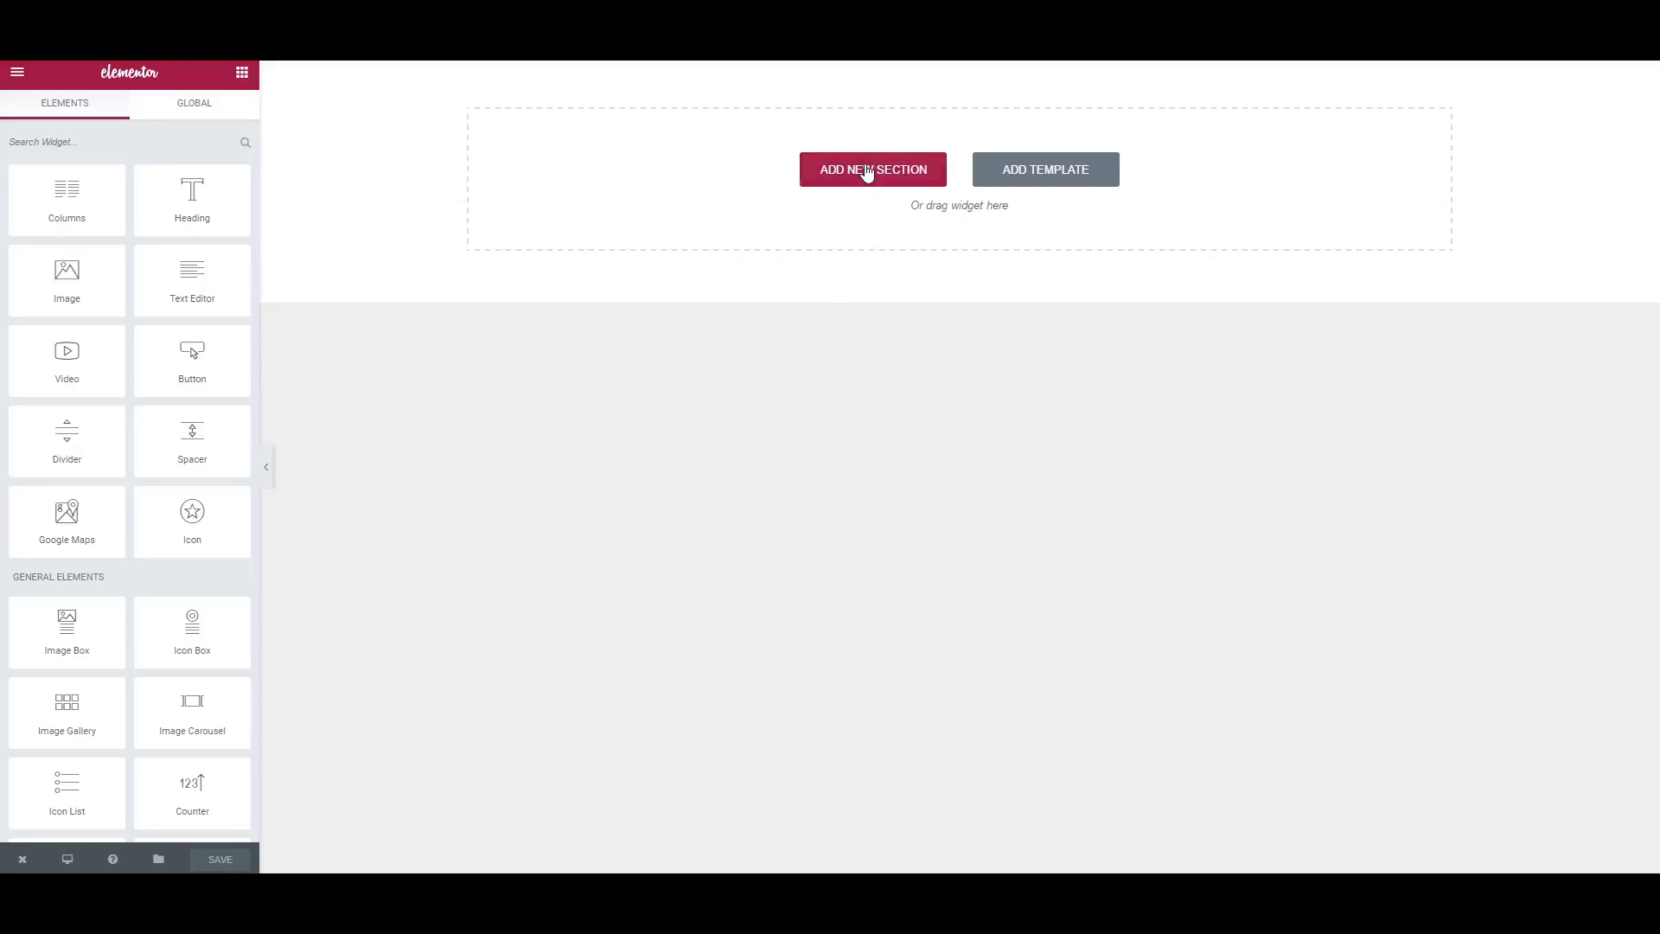
left_click(872, 169)
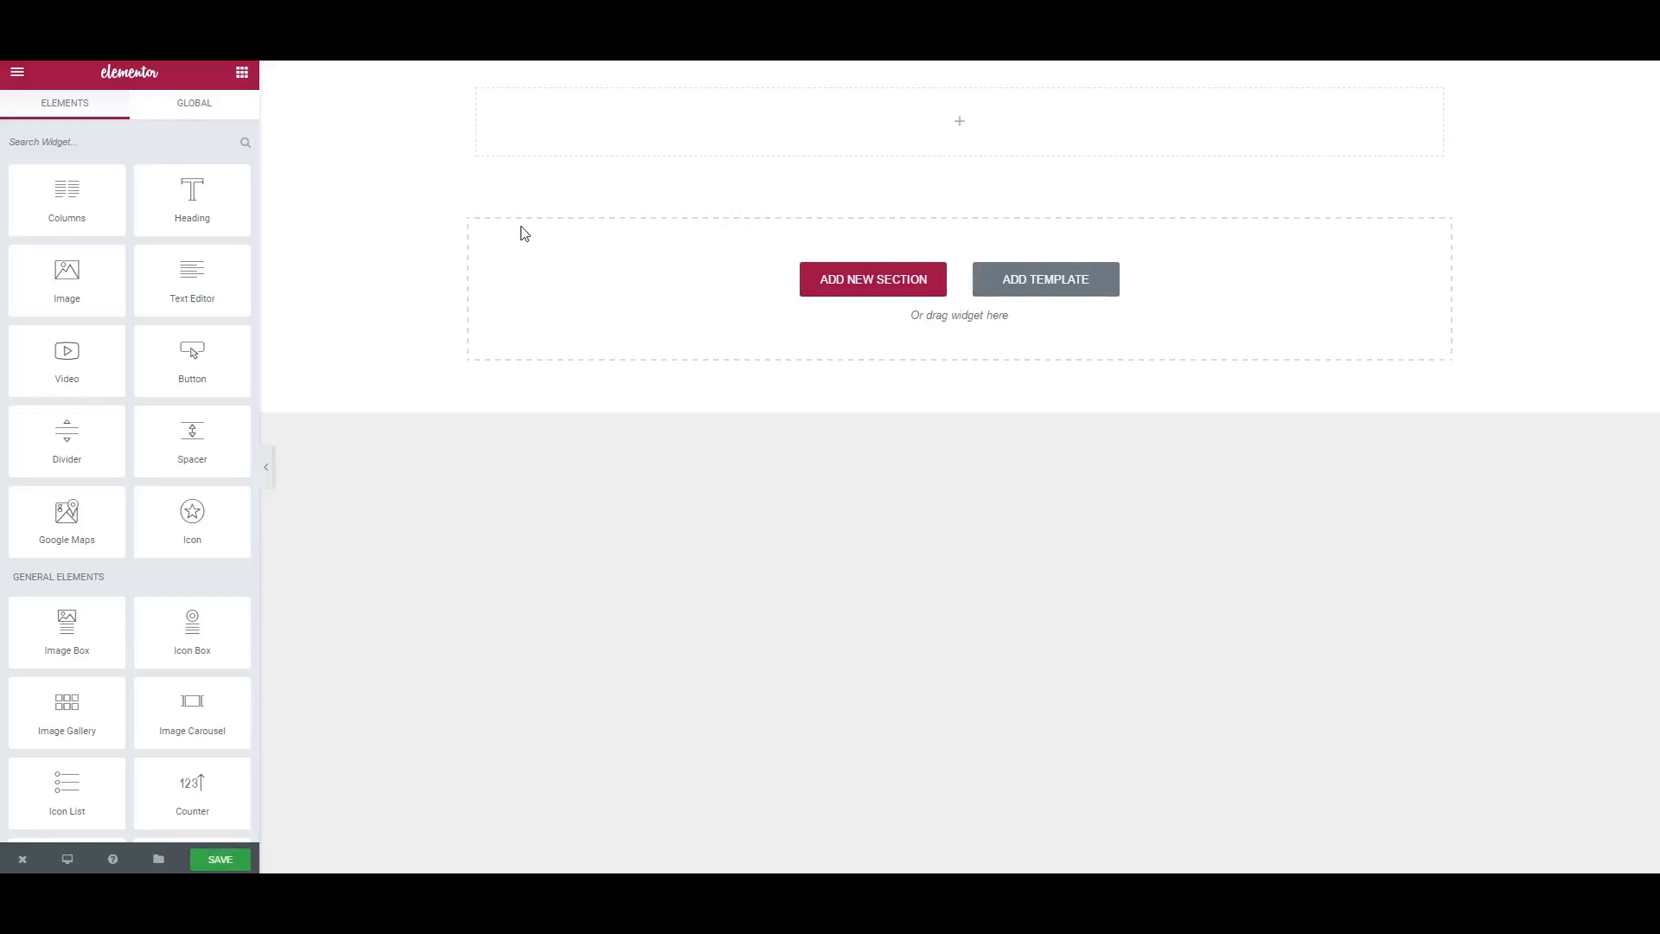
type("soci")
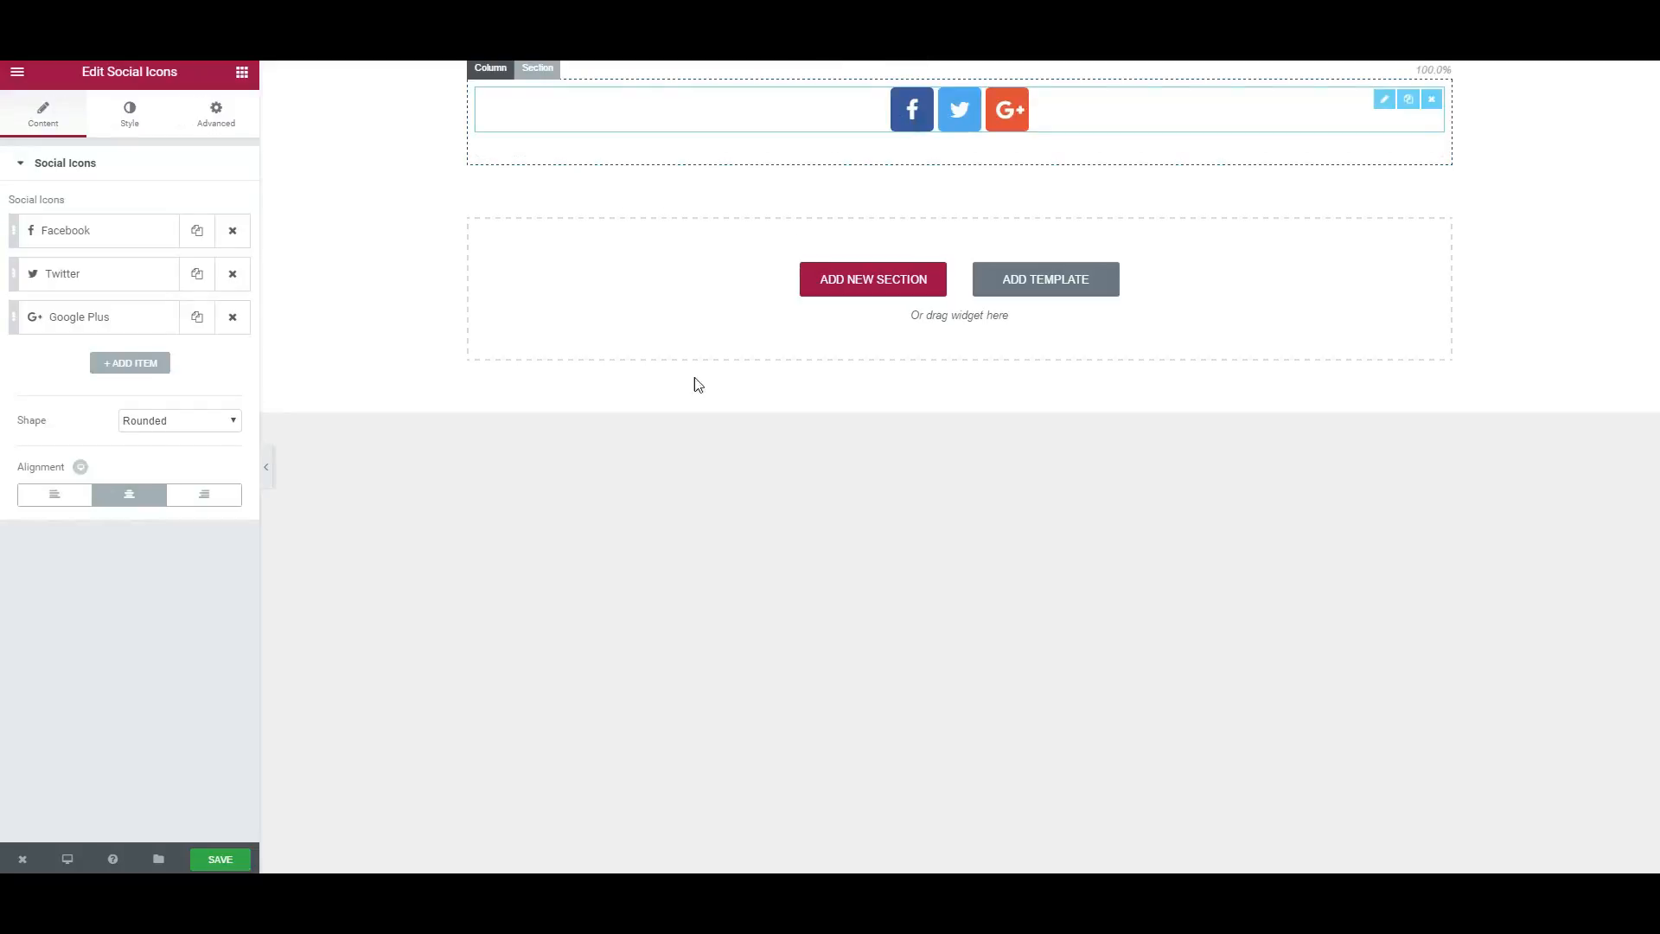
Step: Set the social icons' Advanced padding to 25px, save, and return to the Dashboard
left_click(215, 113)
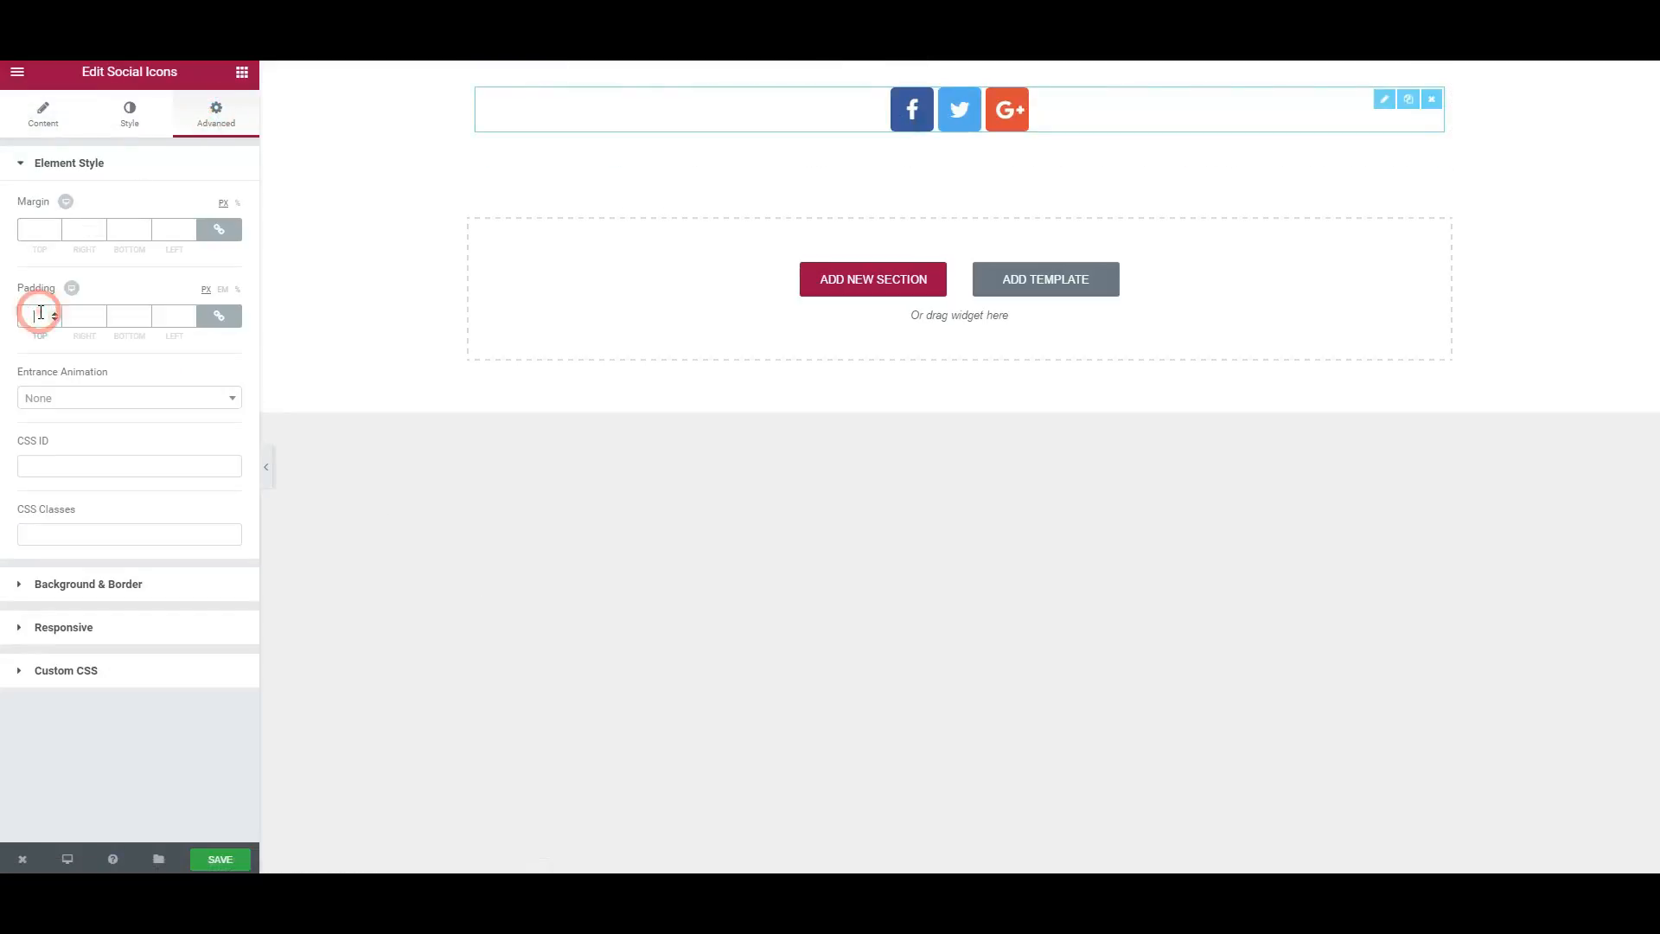
type("25")
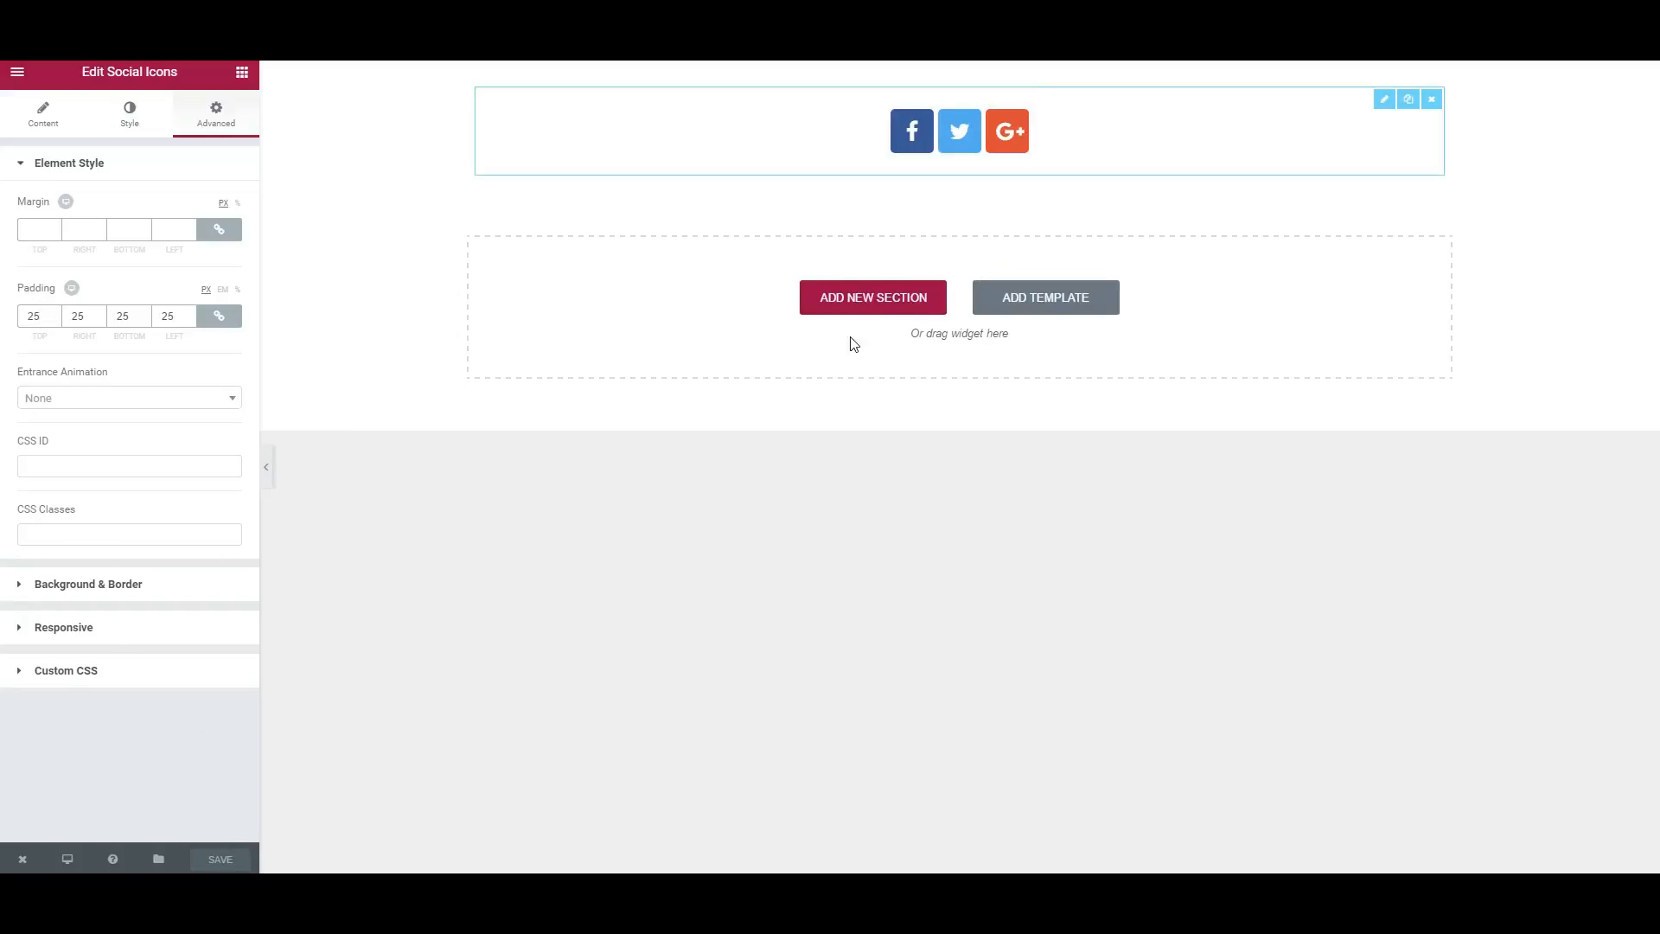
left_click(220, 858)
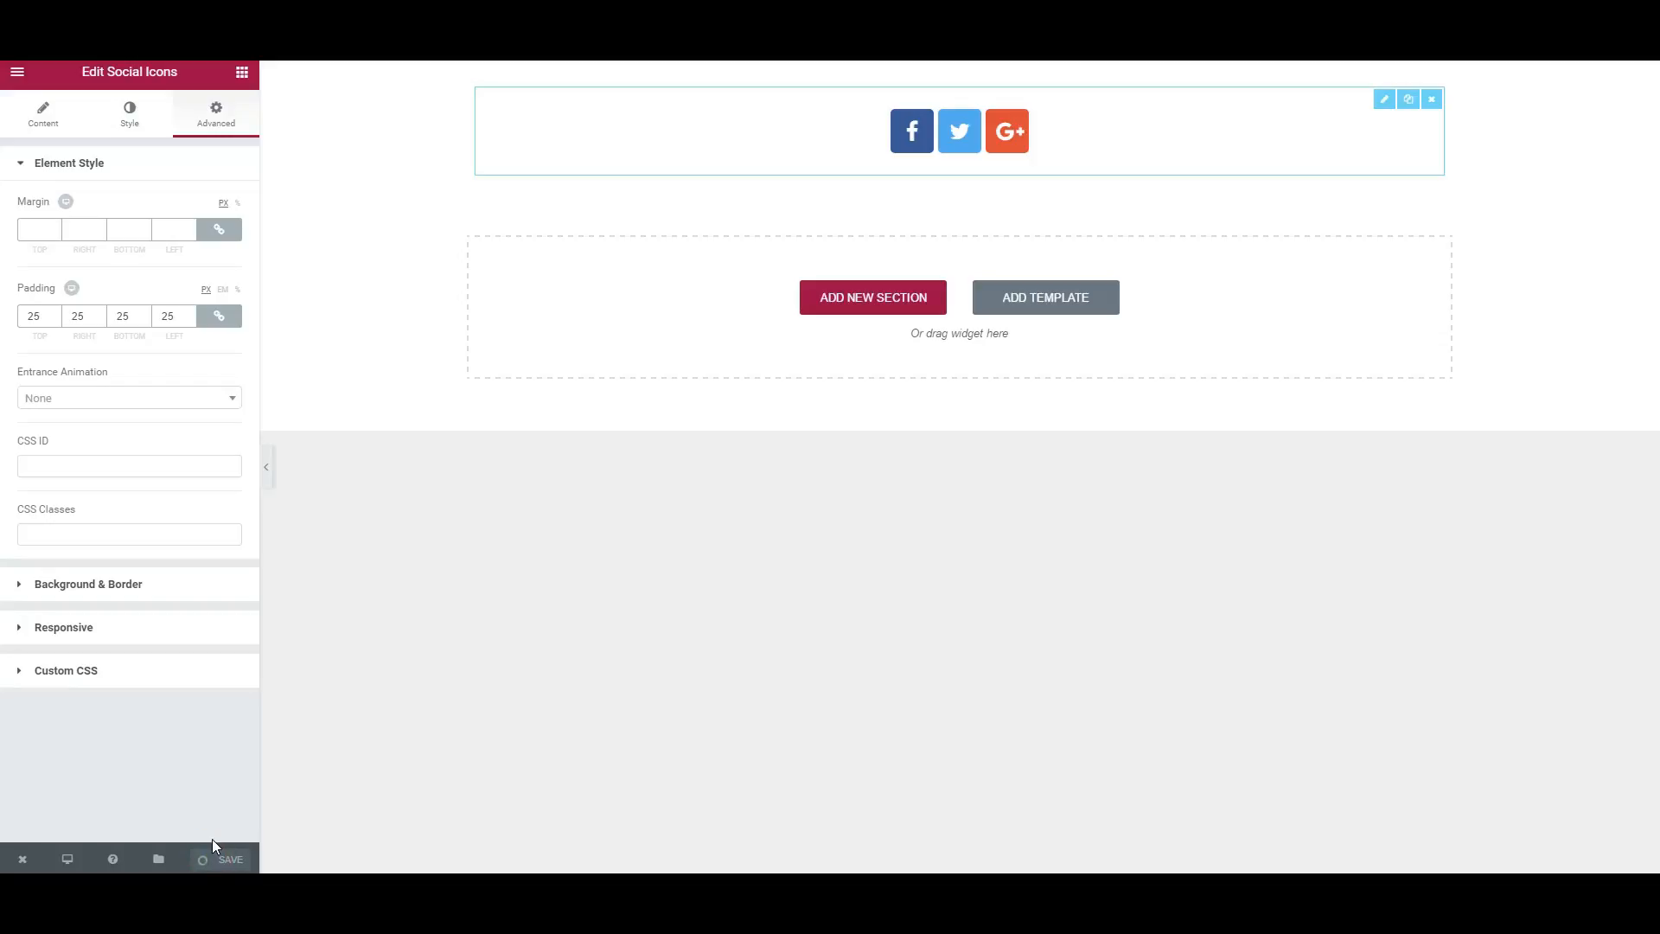
left_click(221, 859)
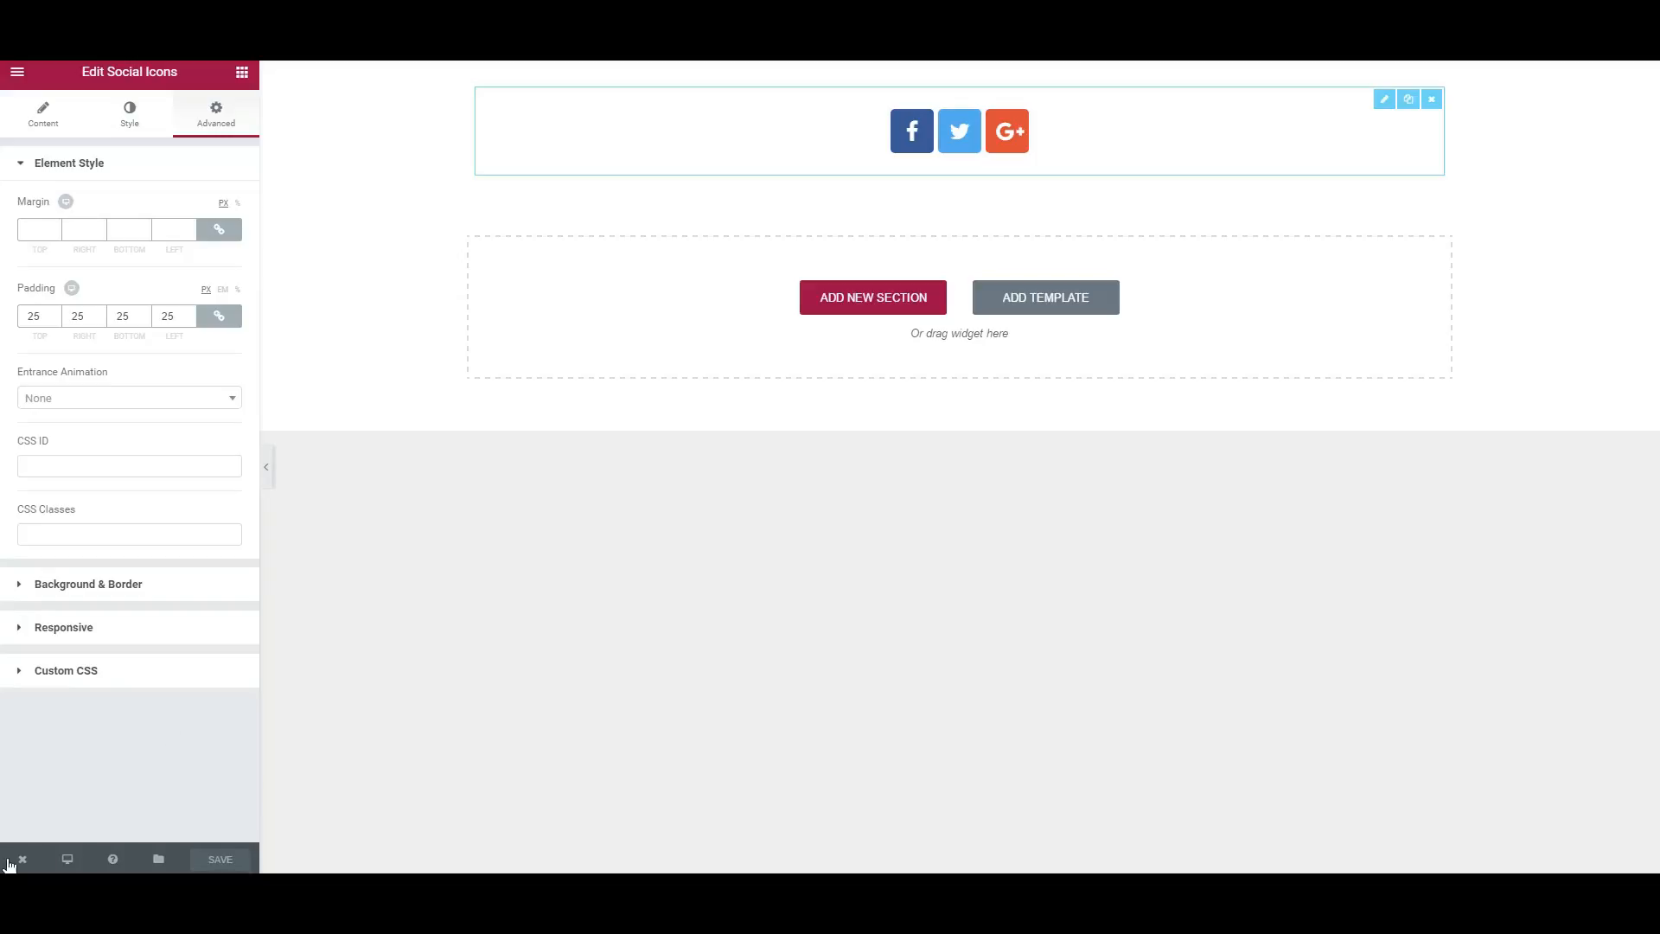
left_click(18, 859)
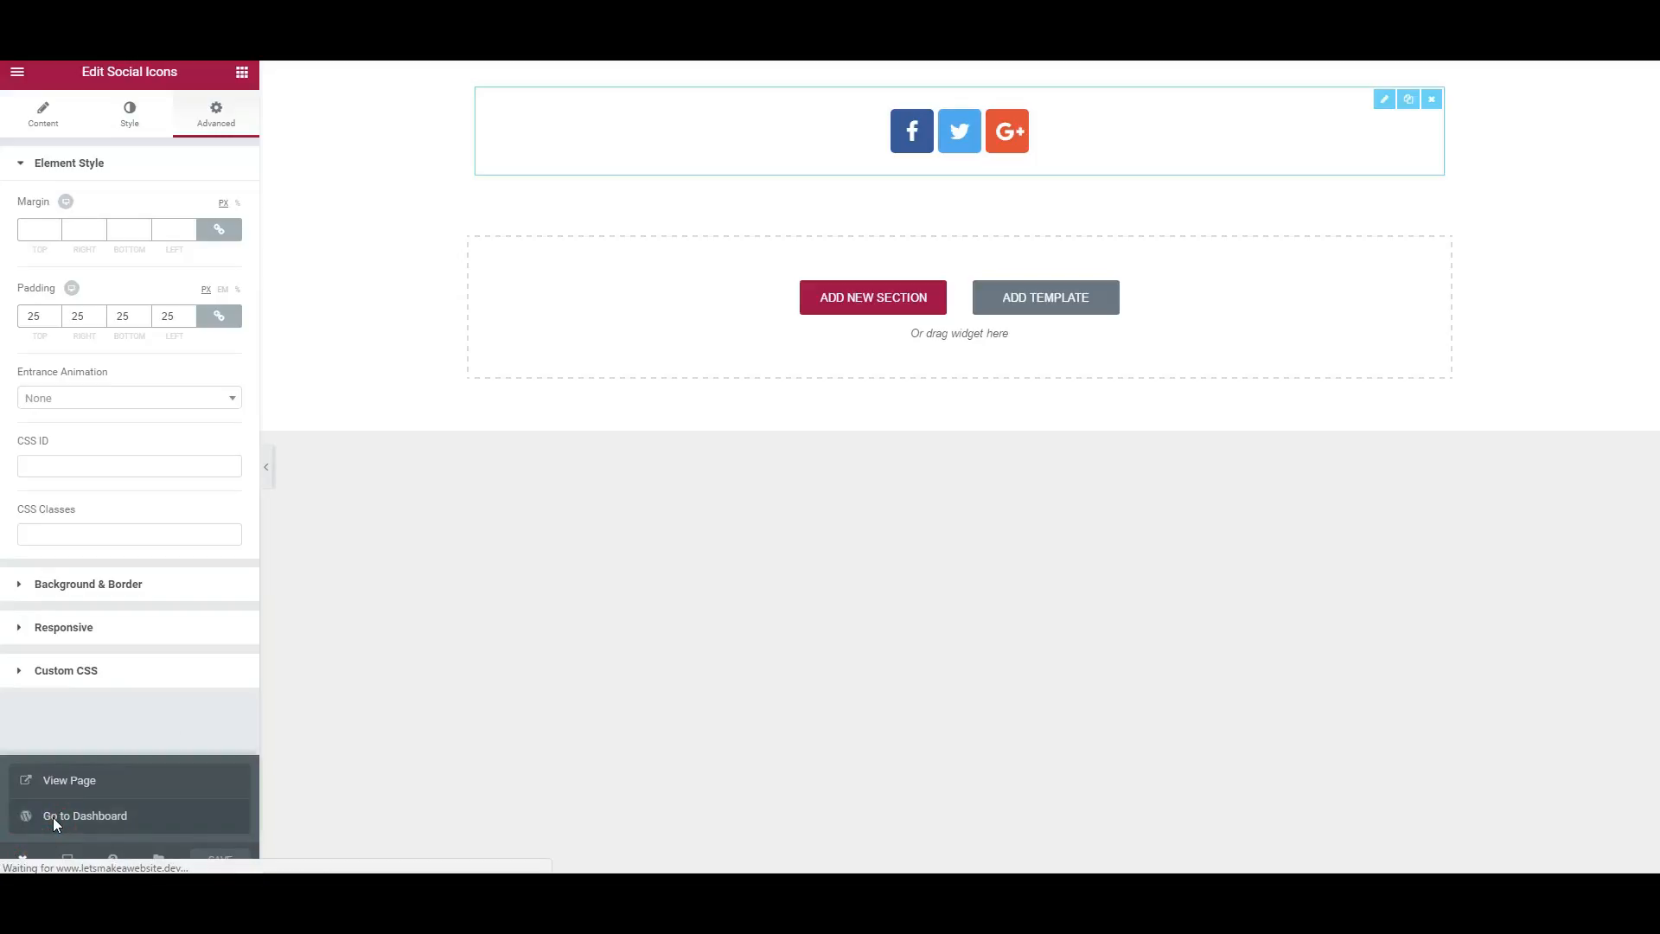
left_click(85, 815)
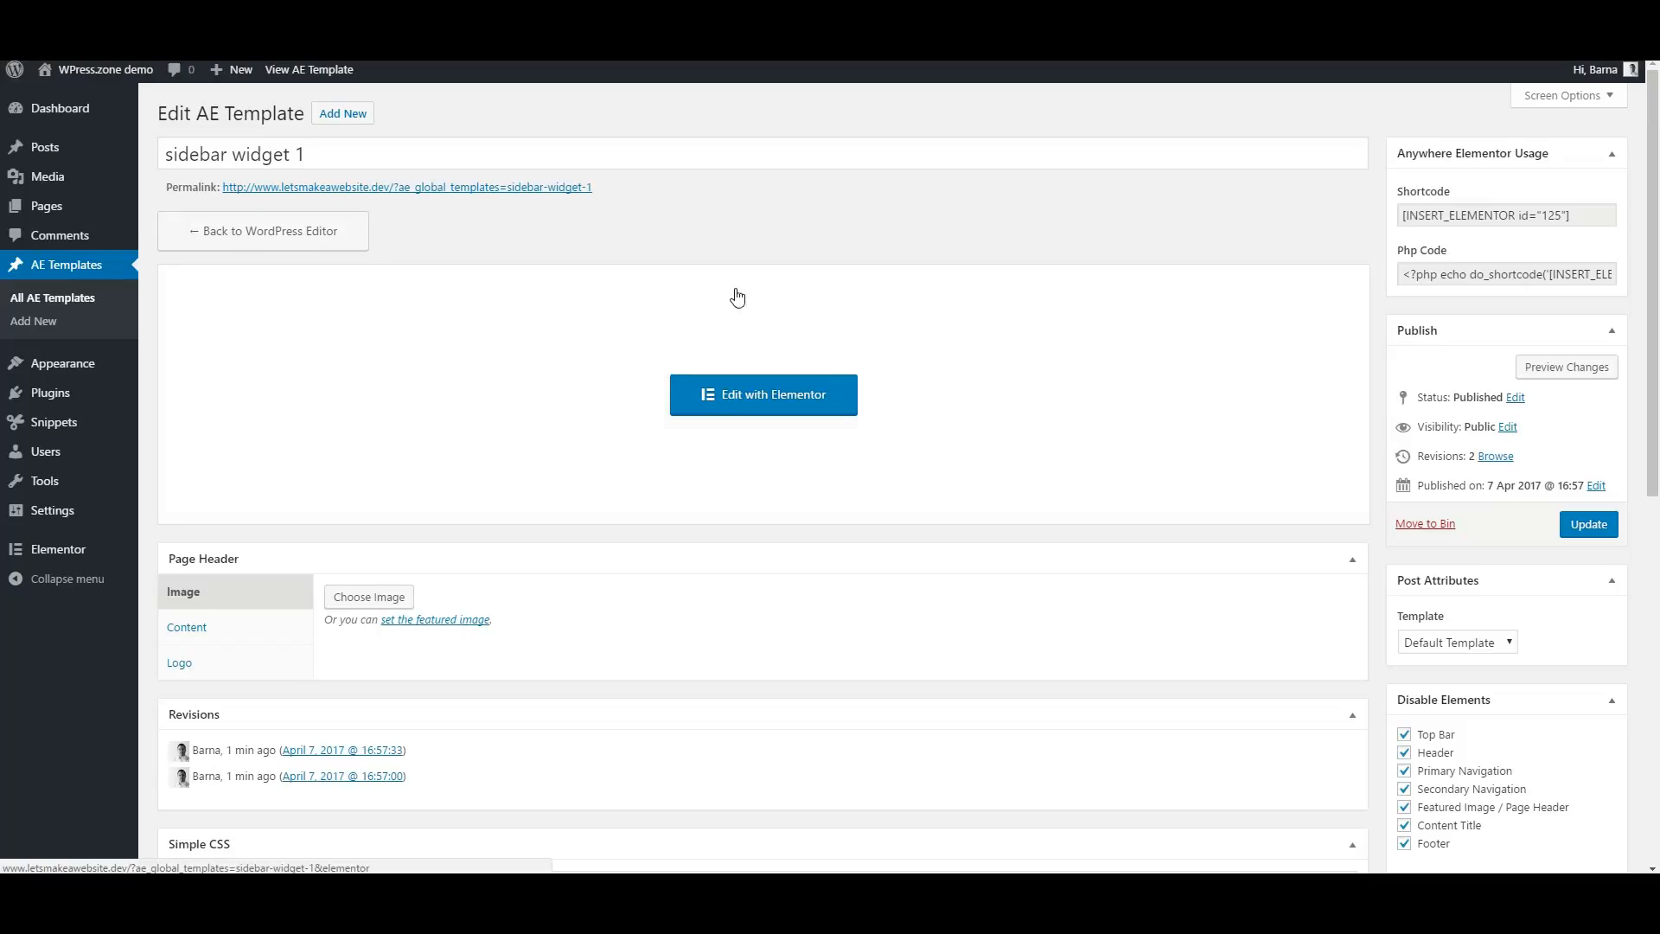
mouse_move(1130, 254)
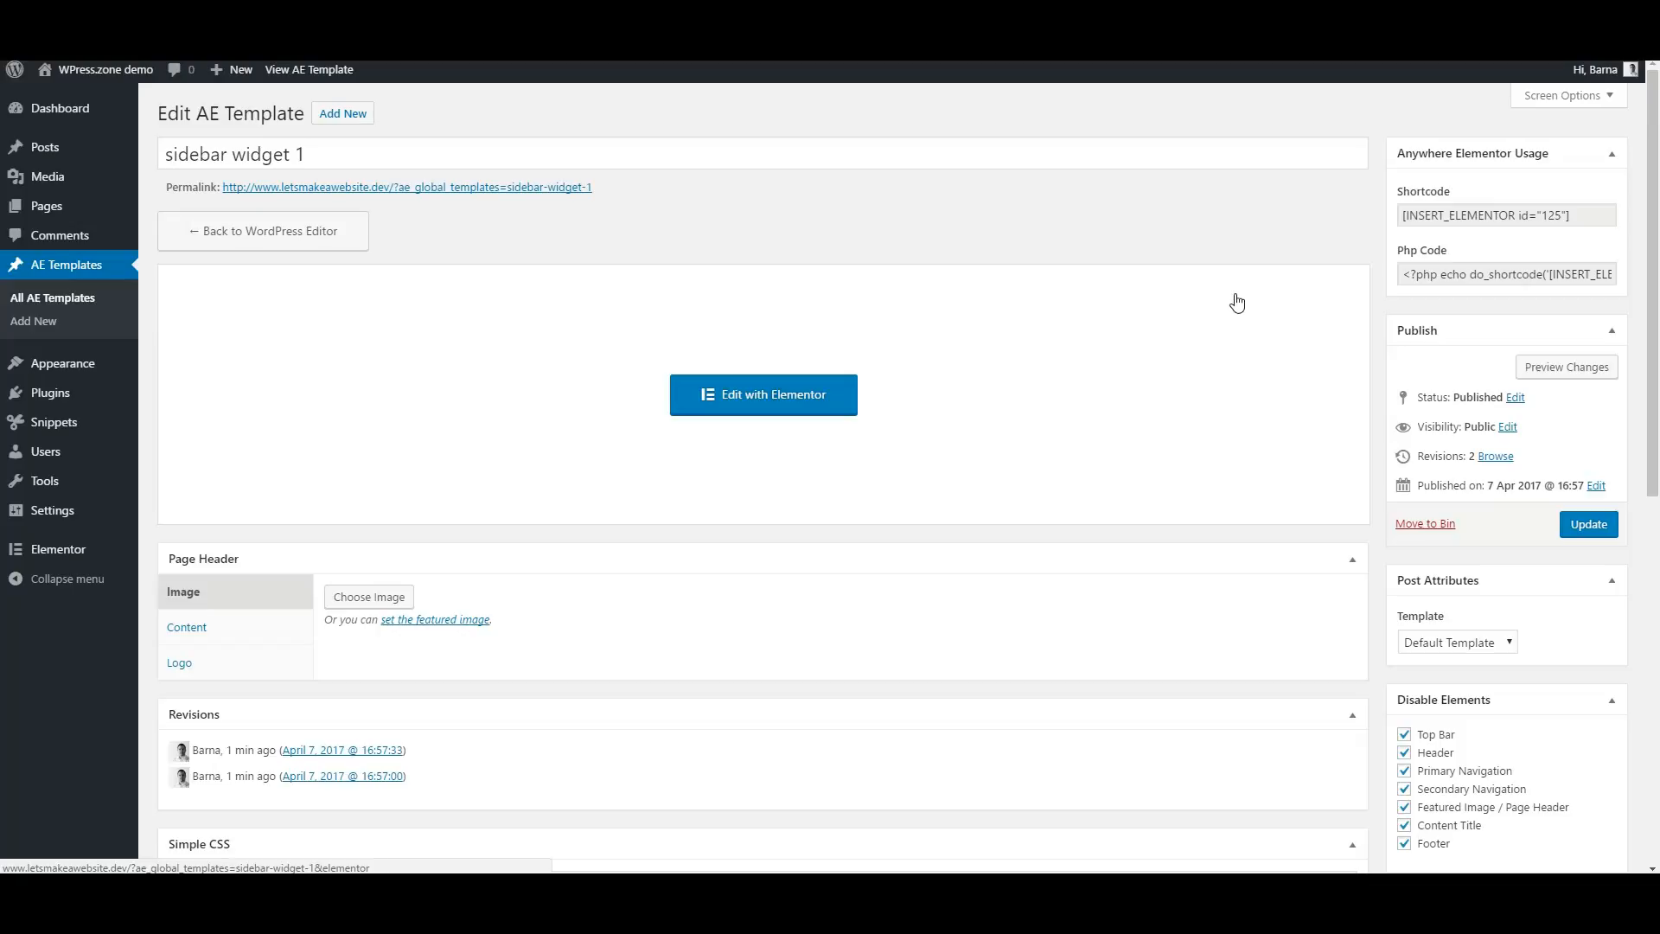
left_click(1506, 216)
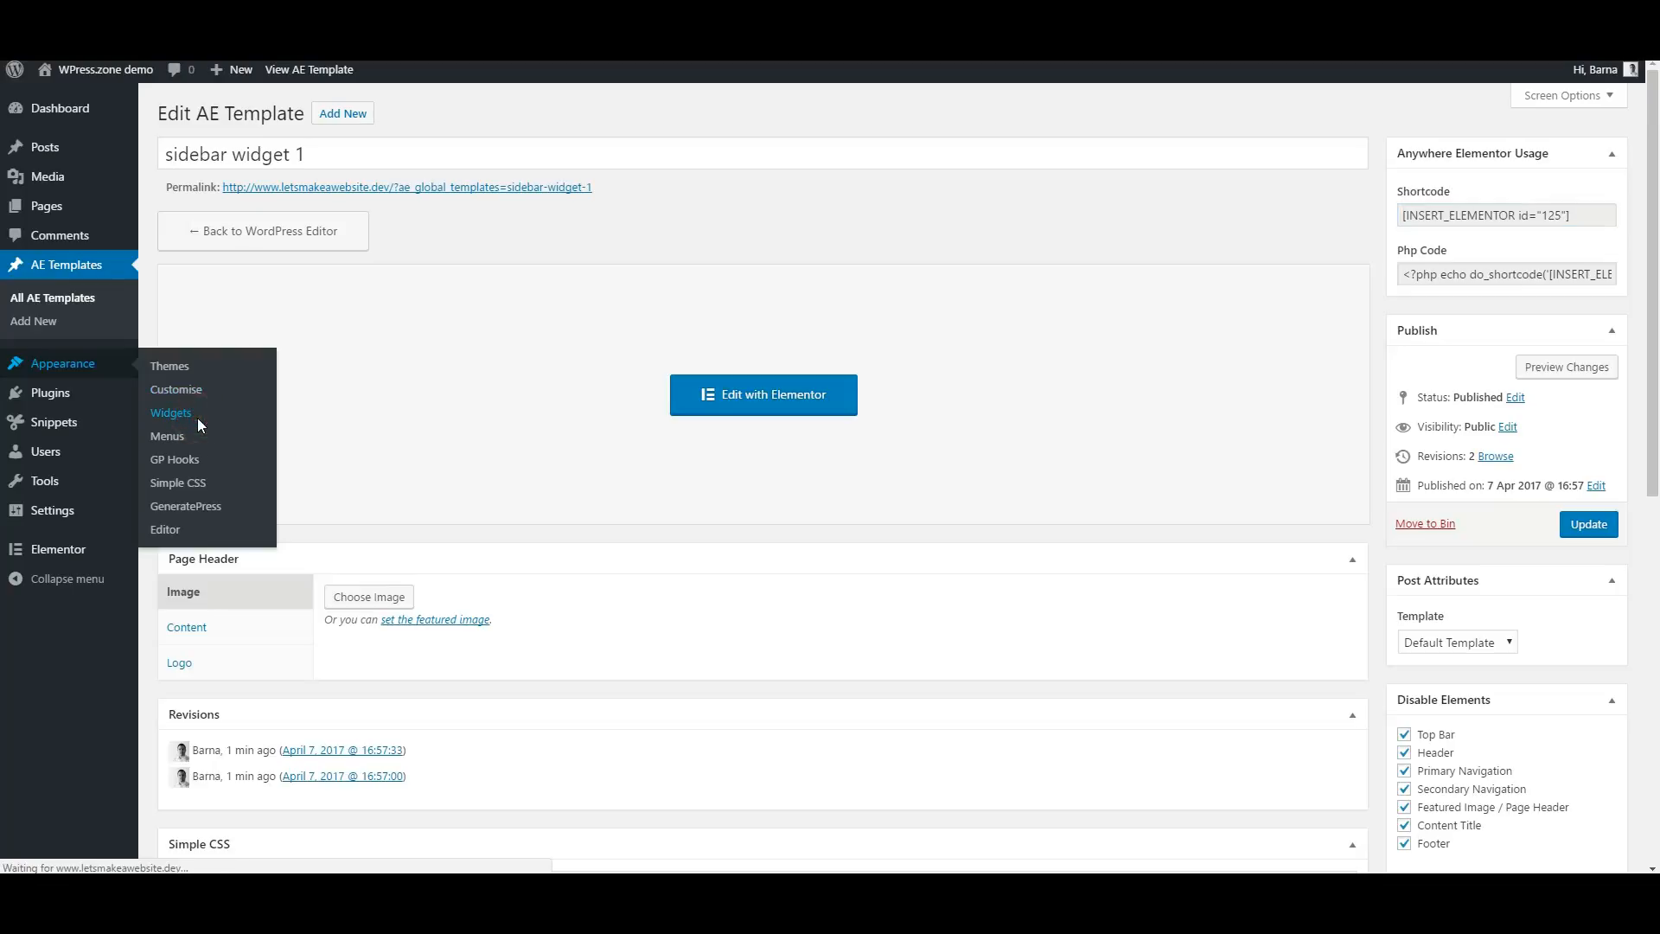
Step: In Appearance > Widgets, save a Right Sidebar Text widget containing [INSERT_ELEMENTOR id="125"]
left_click(171, 412)
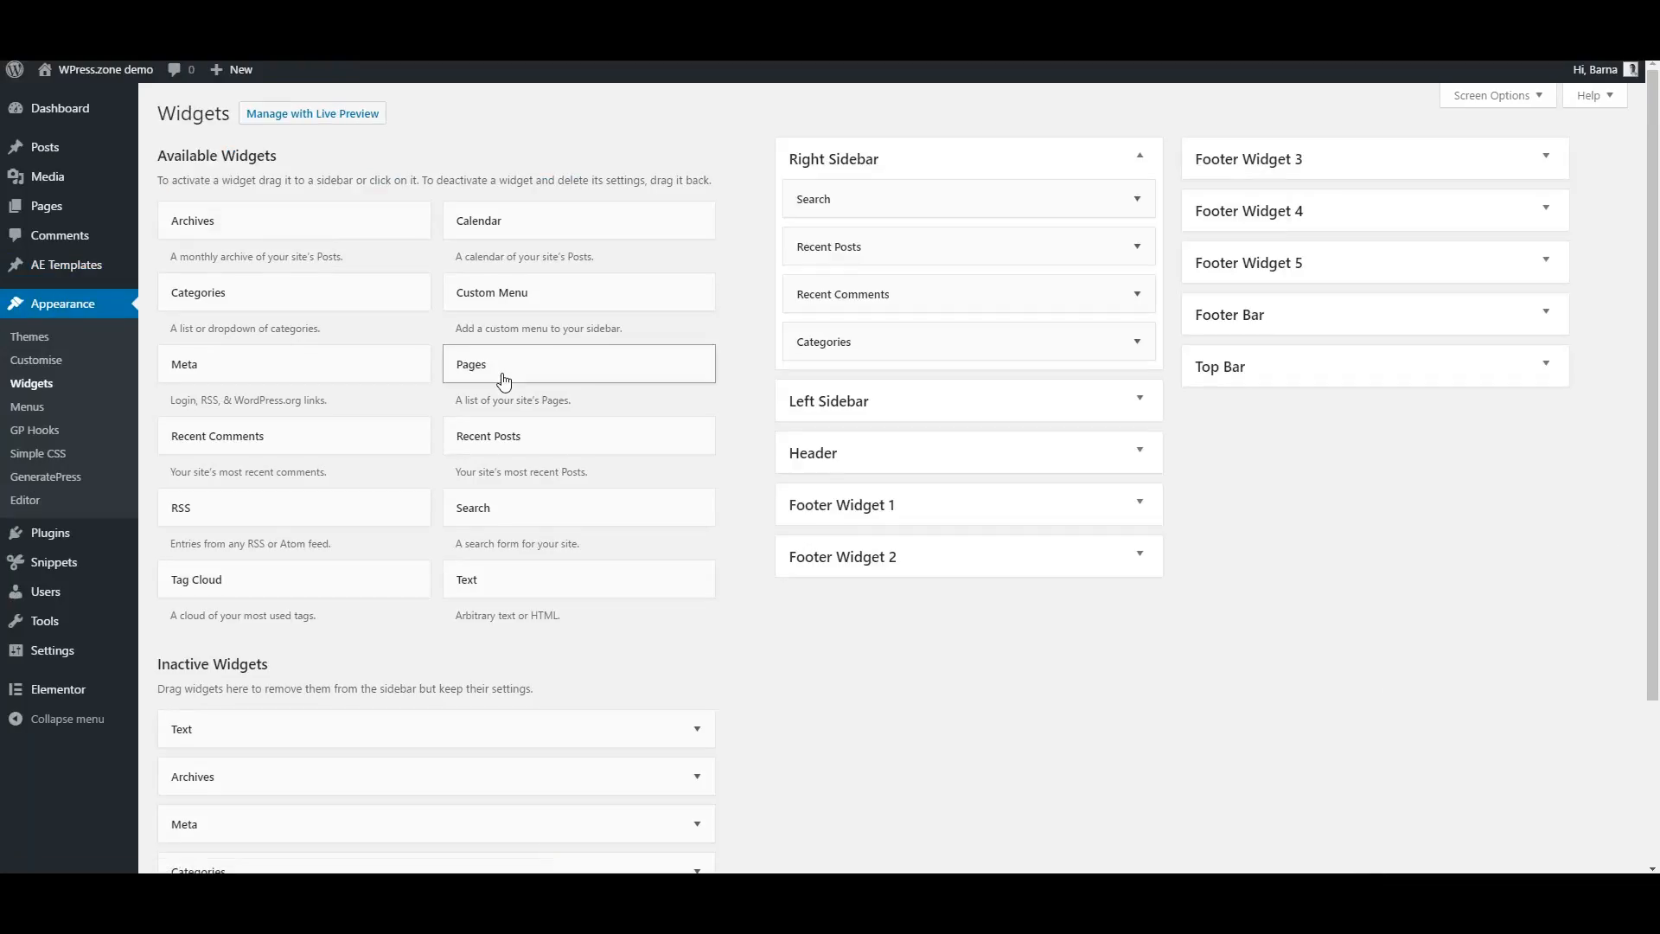
mouse_move(500, 371)
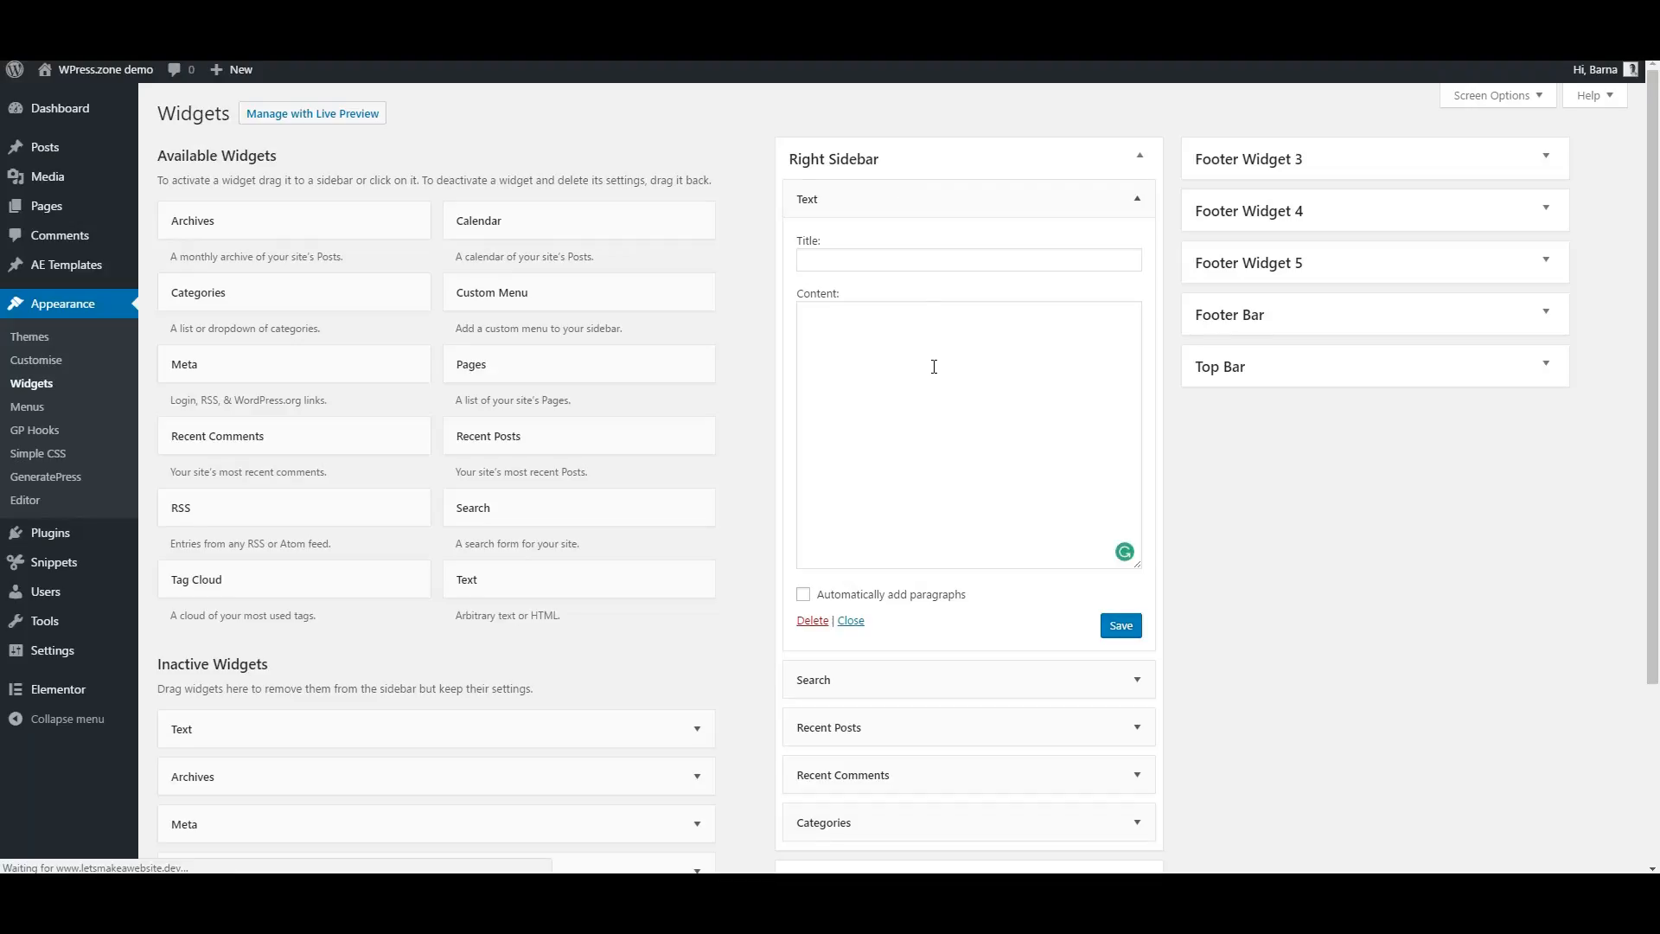
type("[INSERT_ELEMENTOR id=\"125\"]")
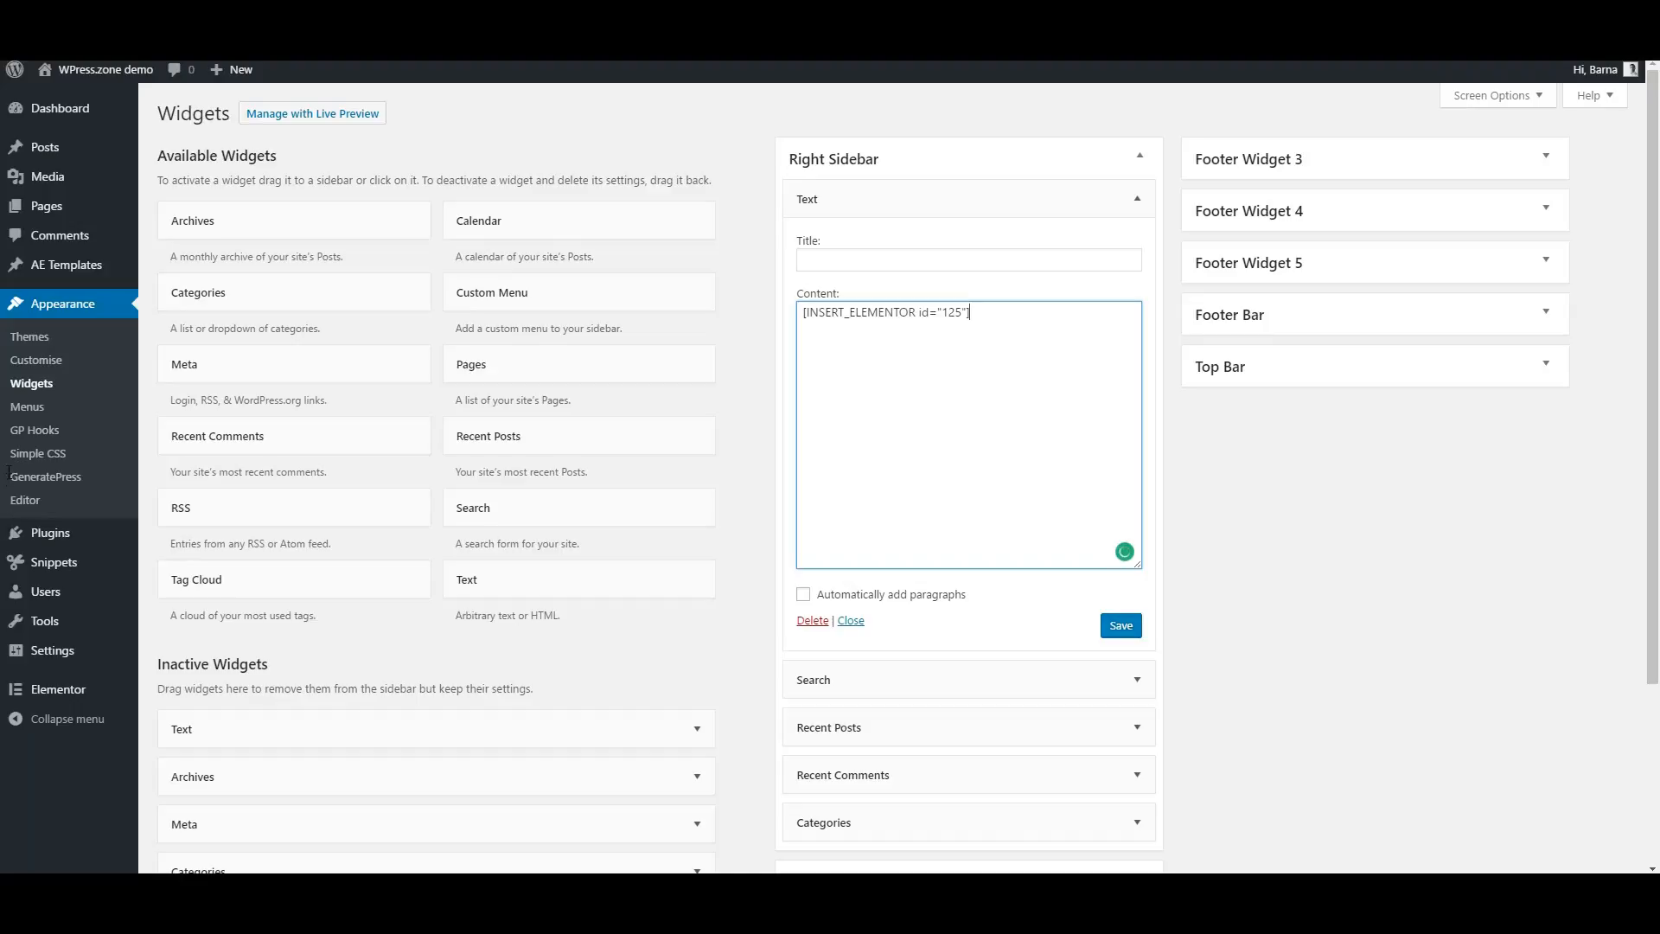
left_click(1119, 626)
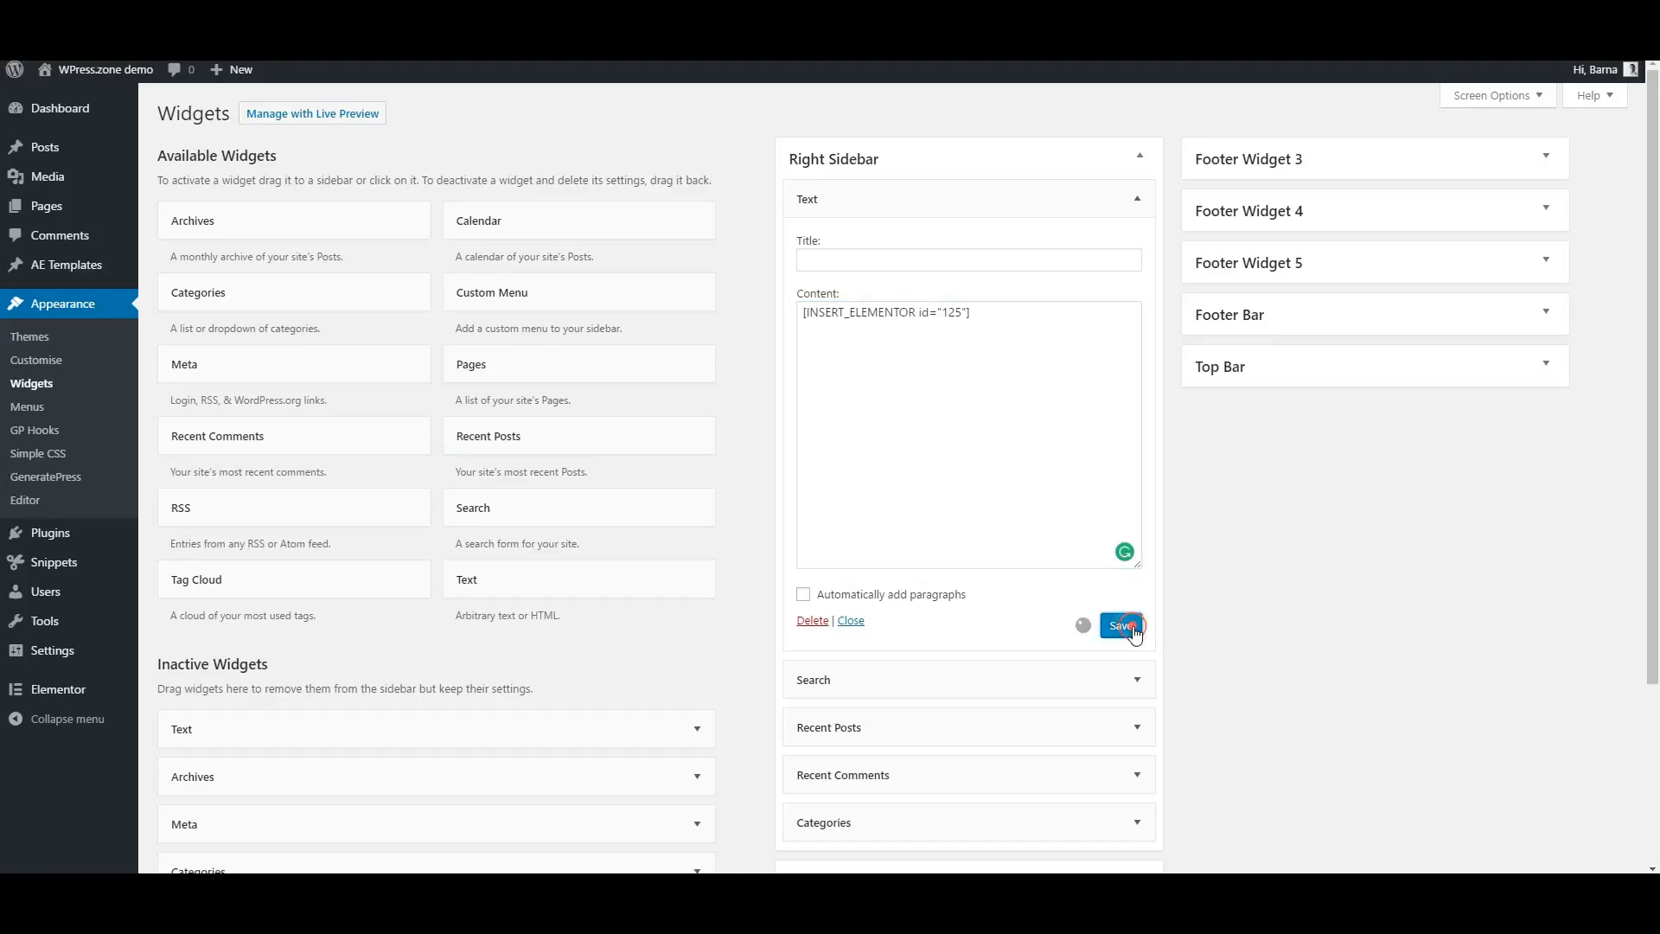
left_click(1118, 624)
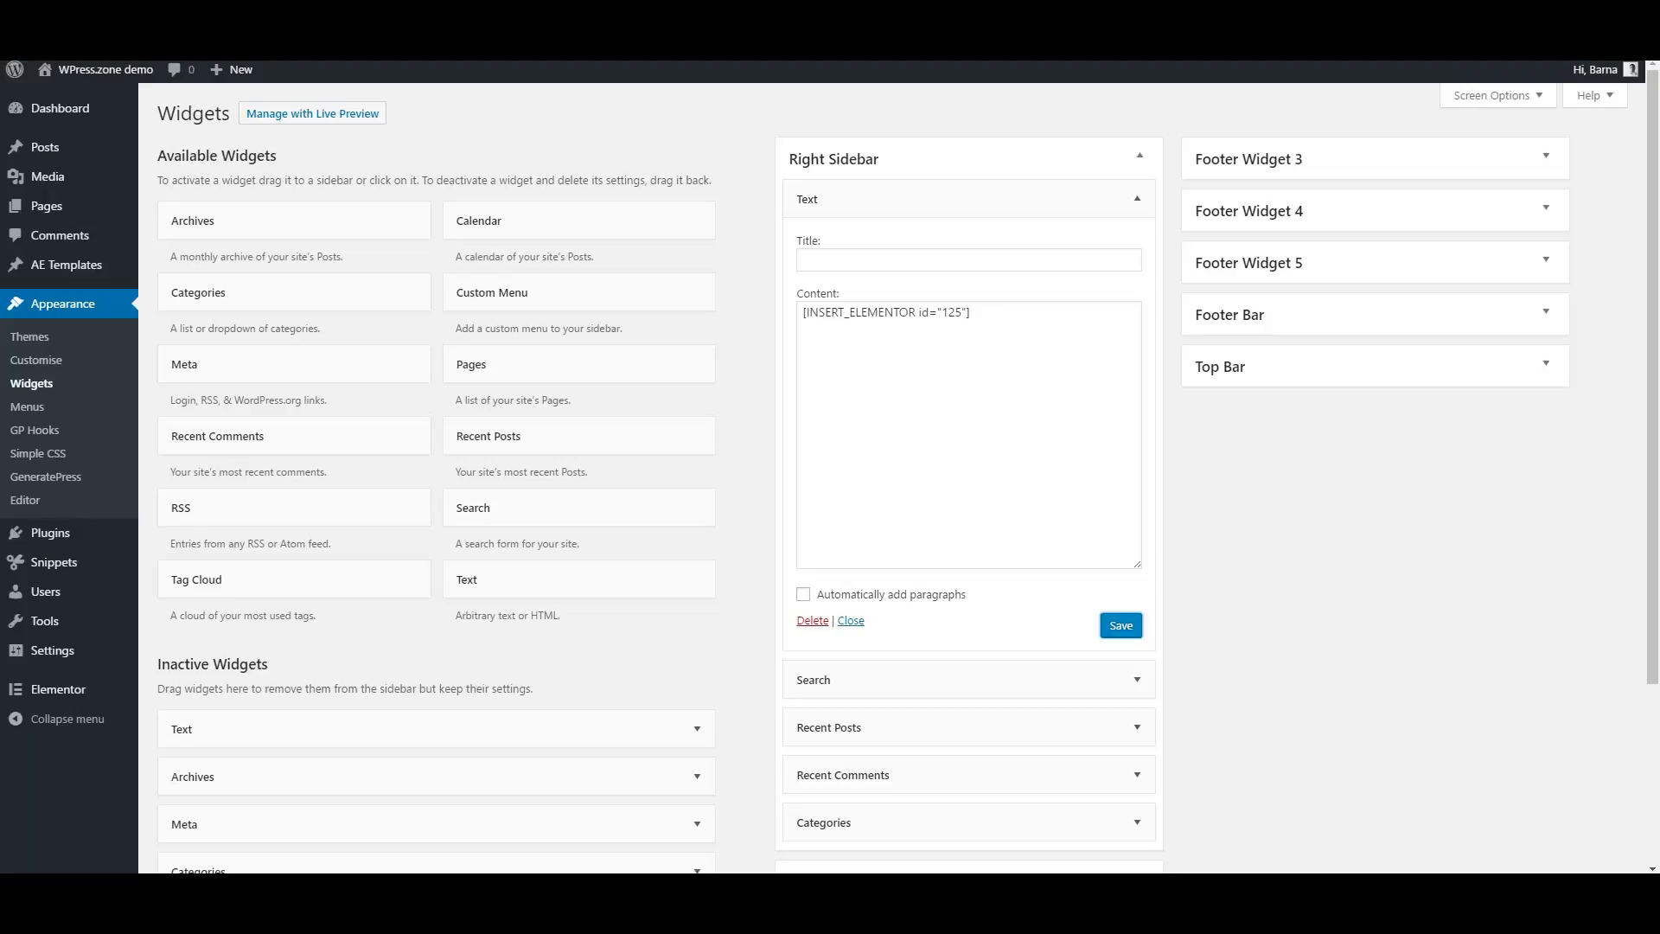